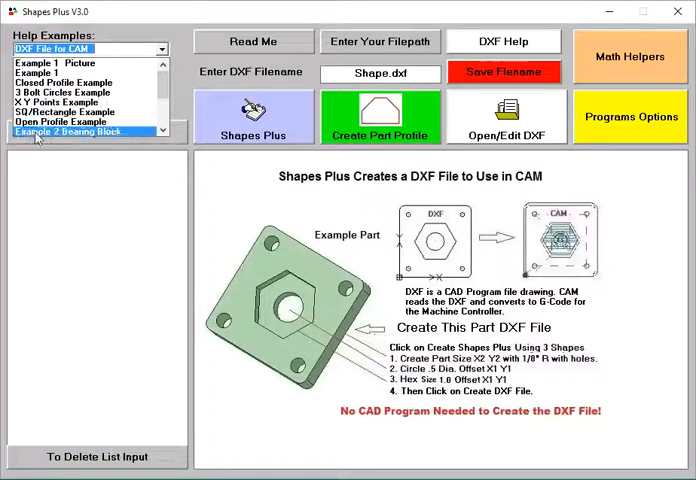
Open the Oblong Shape Example from Help Examples to view the Nema 23 mount drawing.
scroll("down", 3)
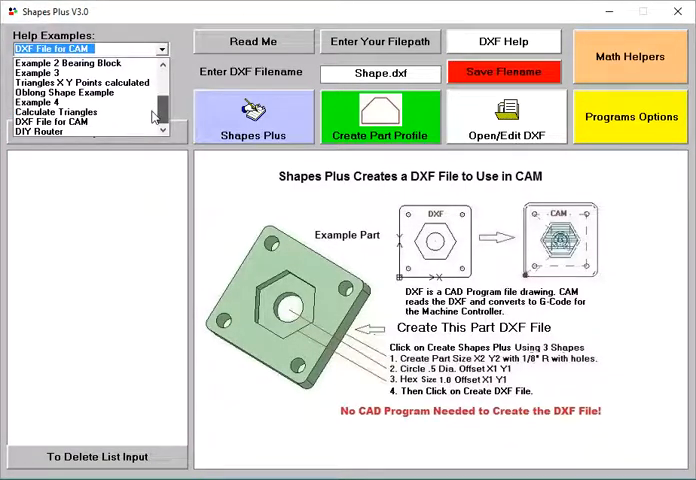
left_click(65, 91)
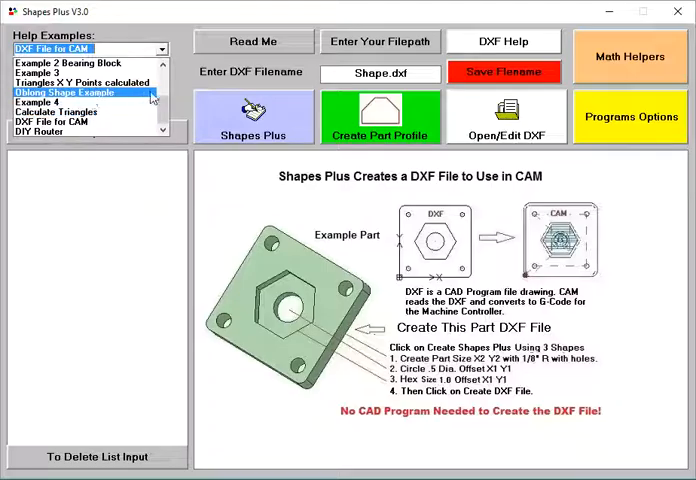
left_click(68, 92)
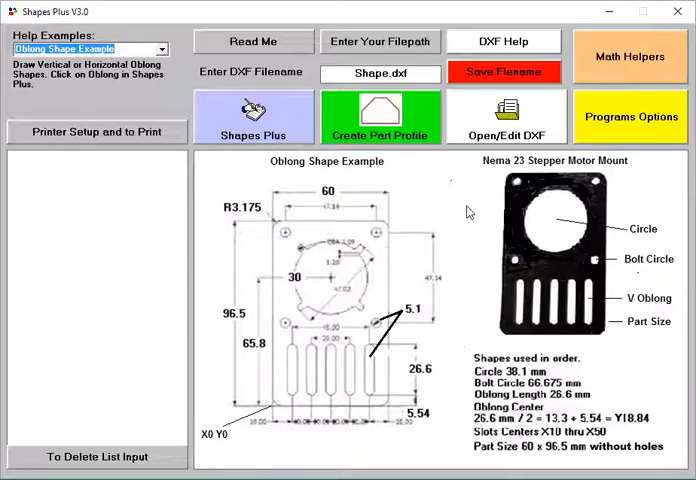
mouse_move(378, 265)
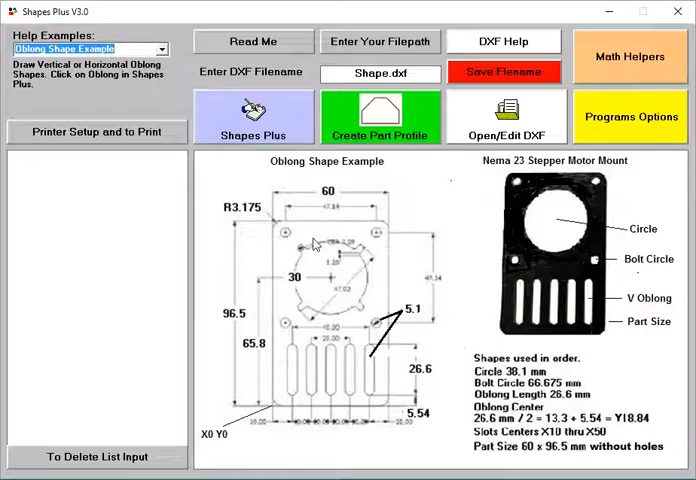
mouse_move(333, 214)
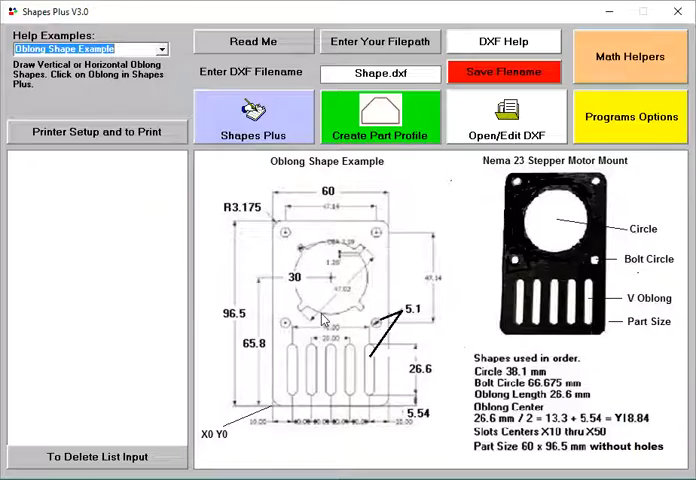
mouse_move(547, 226)
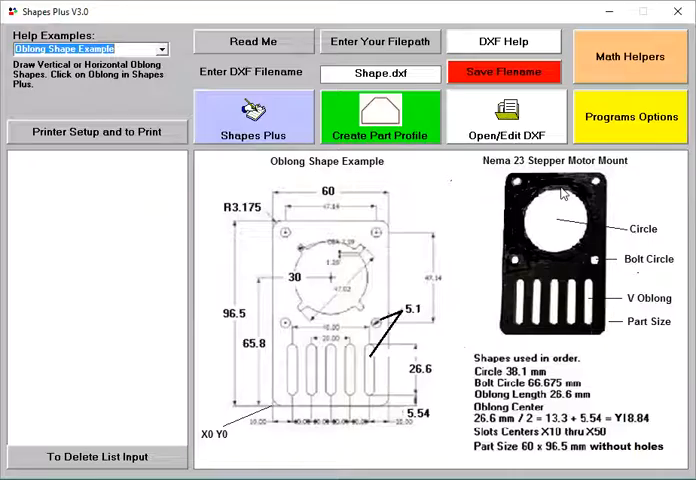
mouse_move(483, 199)
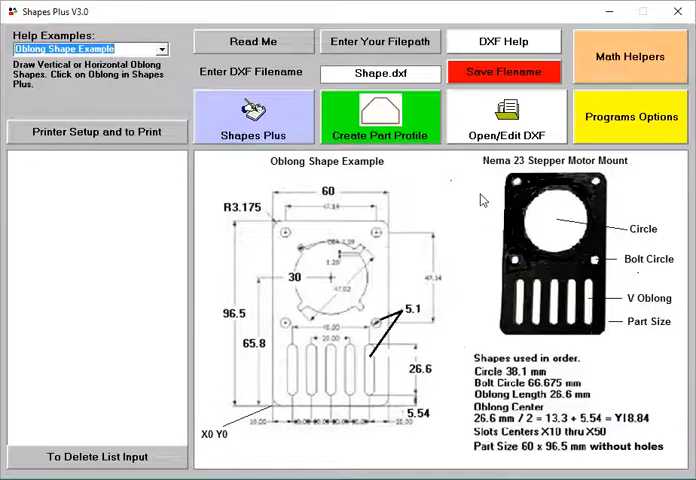
mouse_move(570, 185)
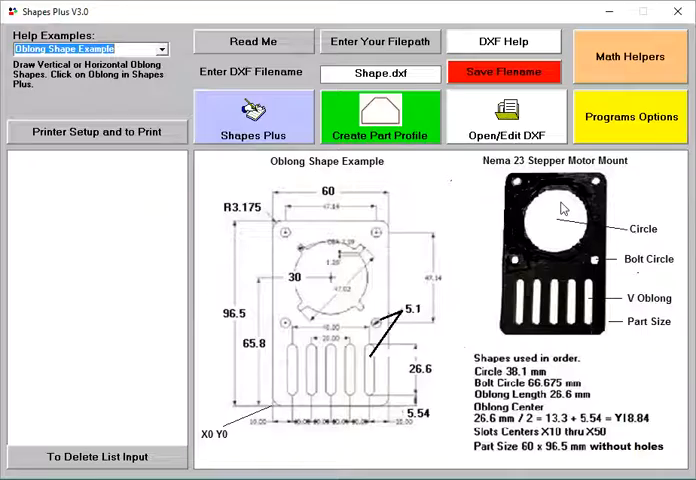
mouse_move(592, 203)
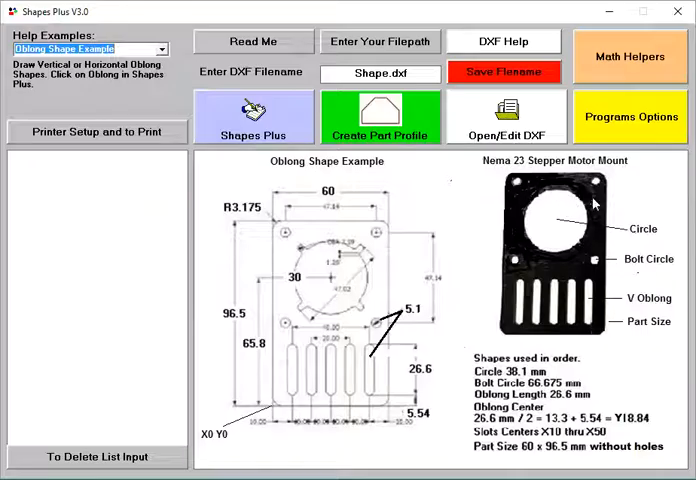
mouse_move(608, 192)
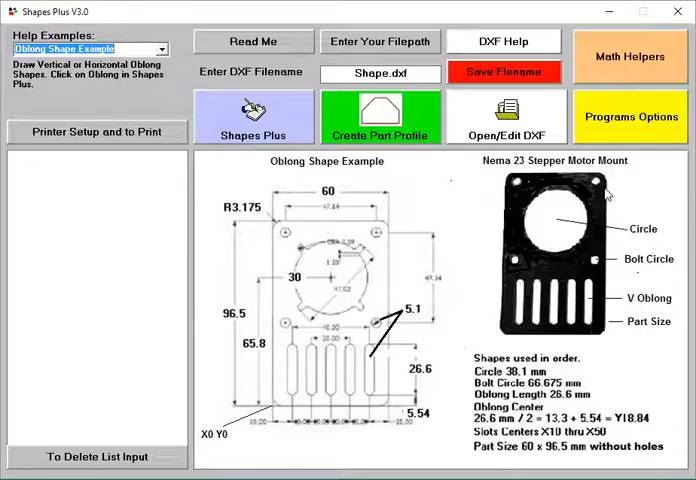
mouse_move(618, 180)
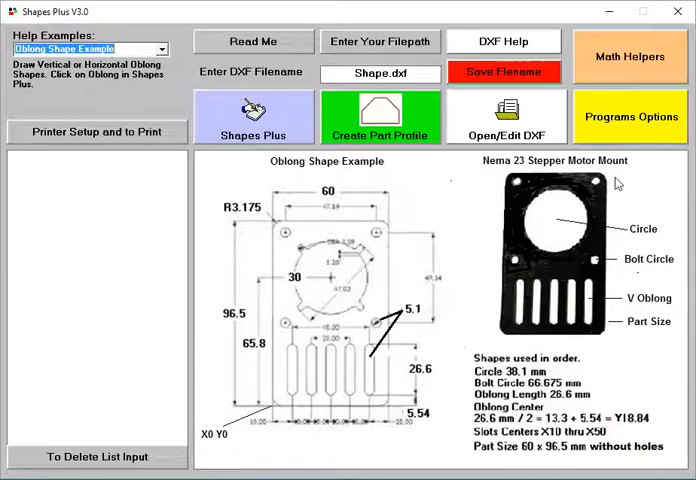
mouse_move(506, 120)
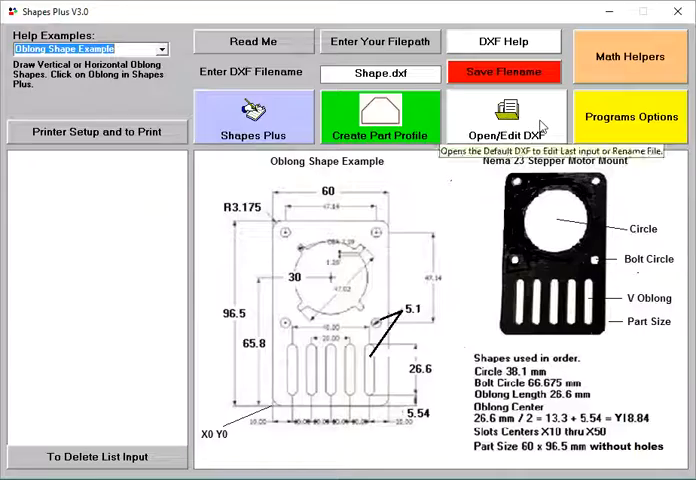
mouse_move(636, 126)
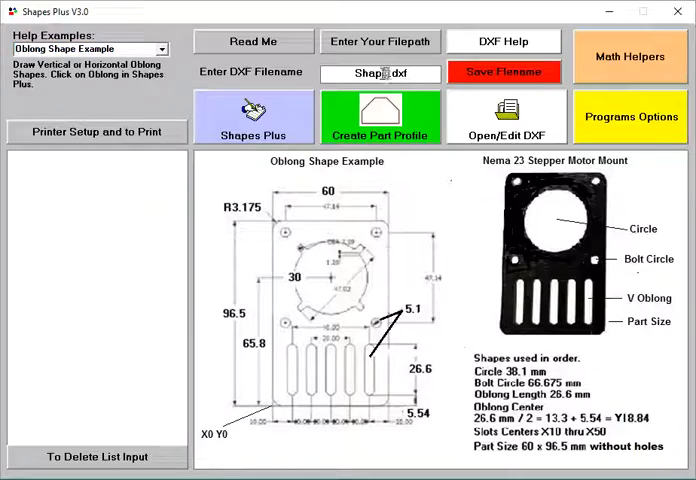
Rename the DXF file to 'oblong' and save it to the Desktop.
double_click(370, 73)
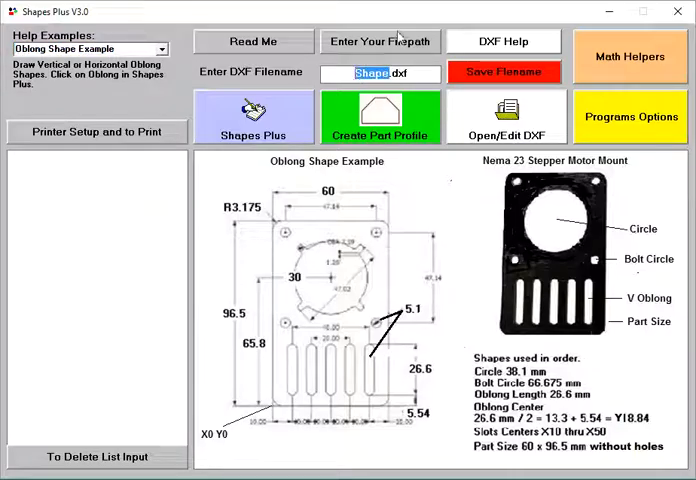
type("oblong.dxf")
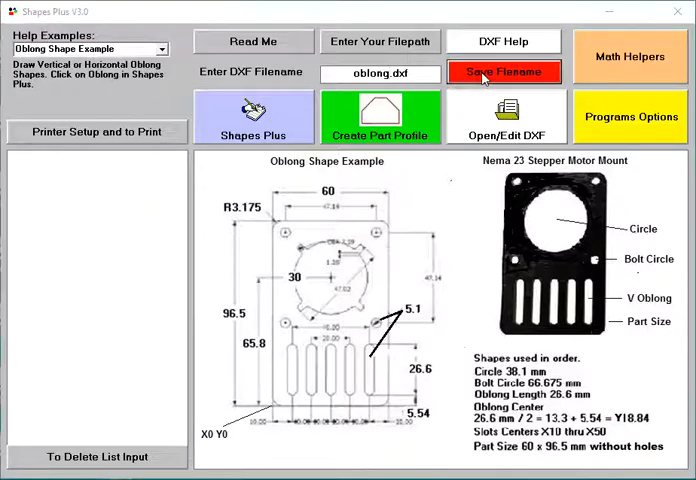
left_click(504, 71)
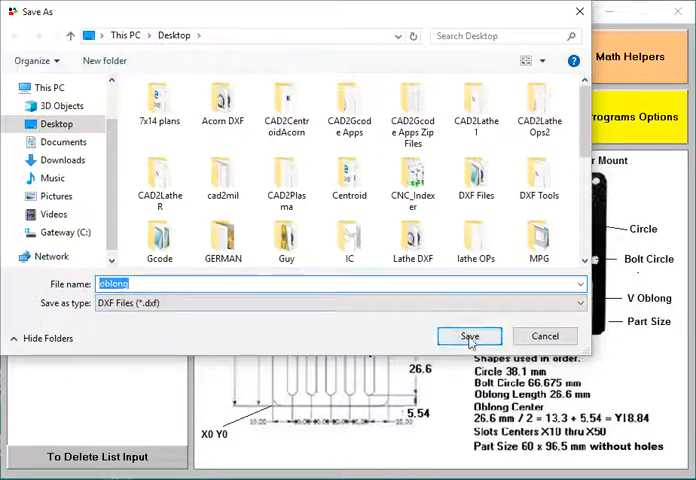
left_click(469, 336)
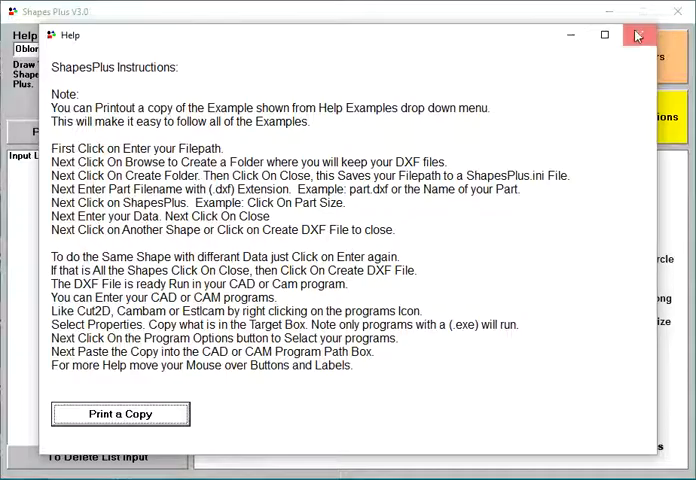
Close Help, then create the Desktop DXF destination folder in File Path Setup and close it.
left_click(637, 35)
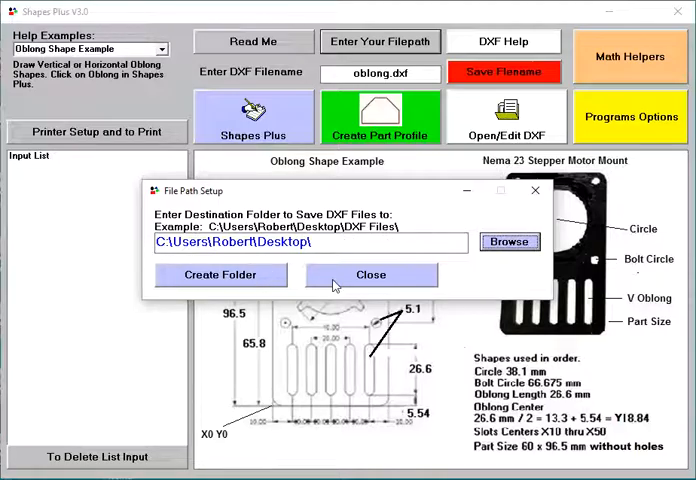
left_click(509, 241)
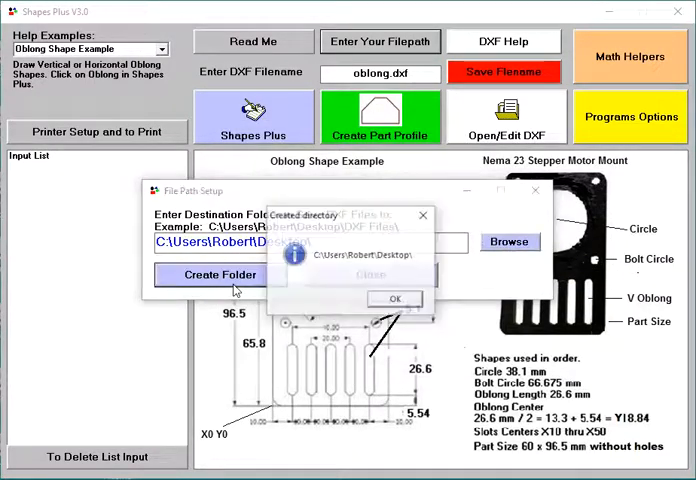
left_click(395, 299)
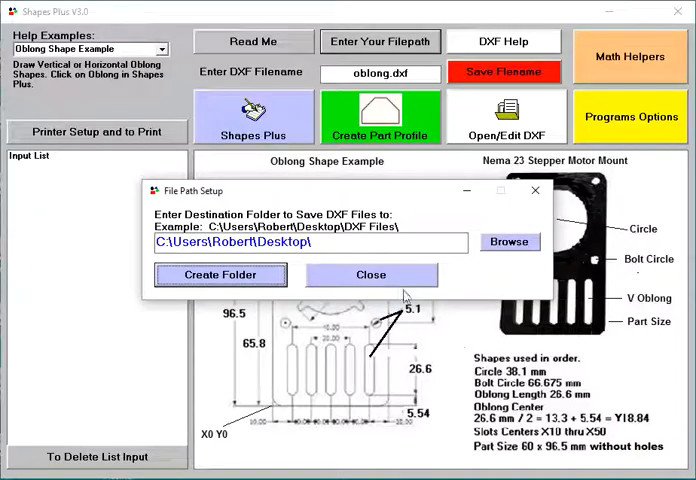
left_click(371, 274)
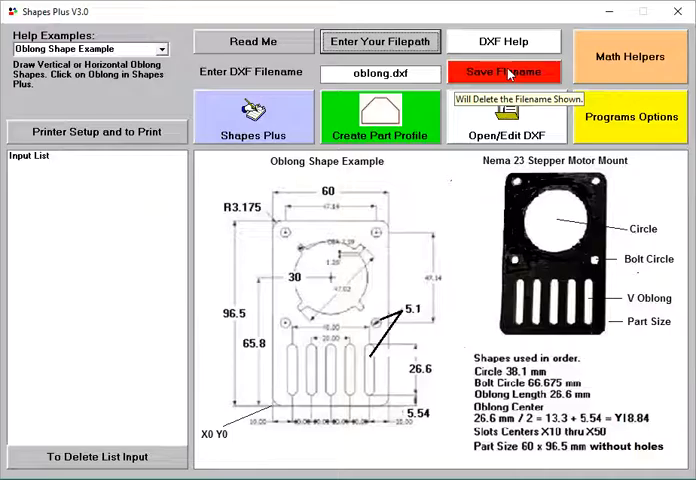
Open the Math Helpers window with triangle, calculator and unit-conversion tools.
left_click(504, 72)
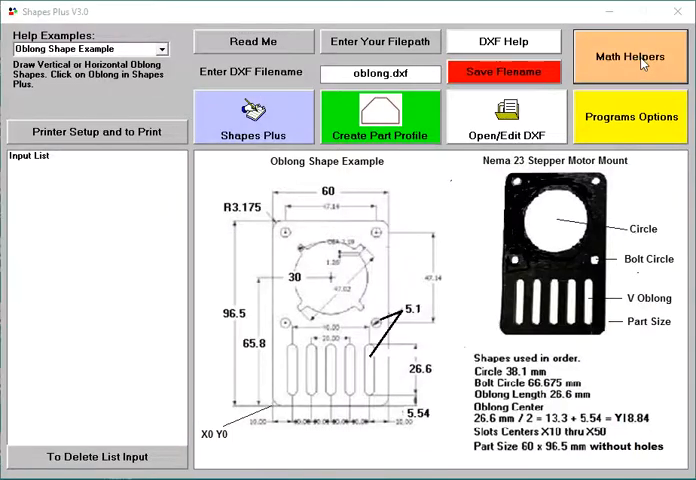
left_click(629, 56)
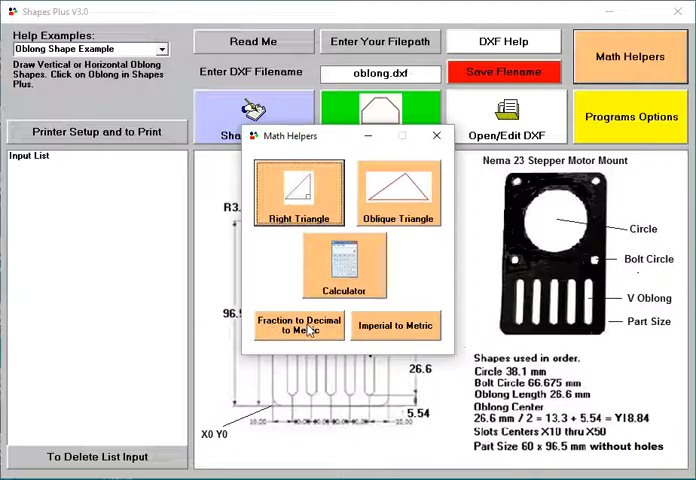
mouse_move(435, 135)
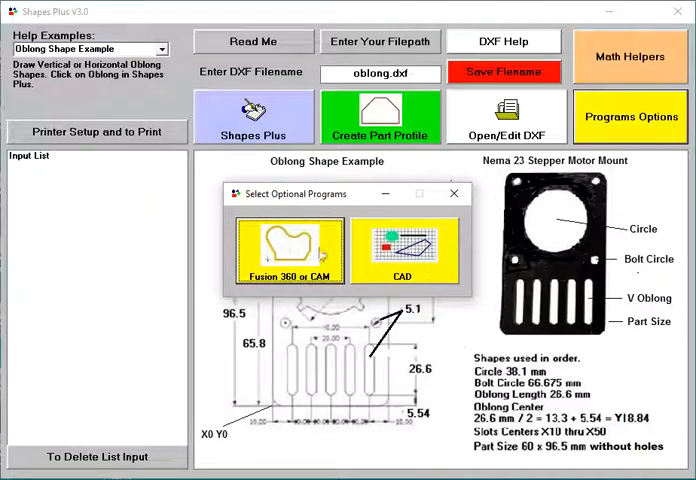
mouse_move(305, 255)
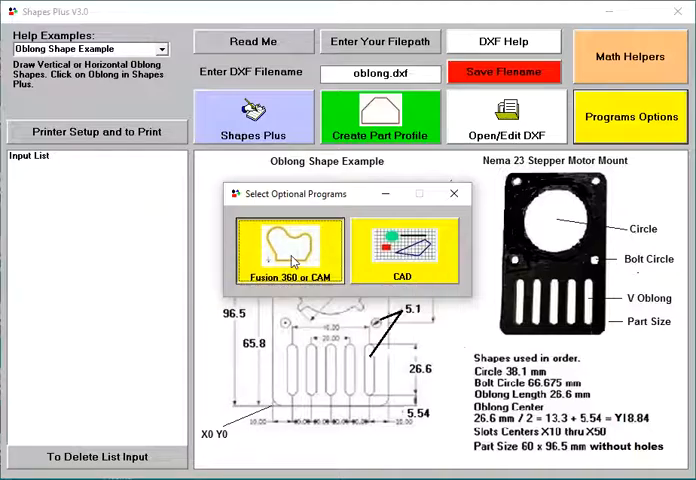
View the stored Fusion 360 and QCAD program paths, then dismiss the path window.
left_click(291, 250)
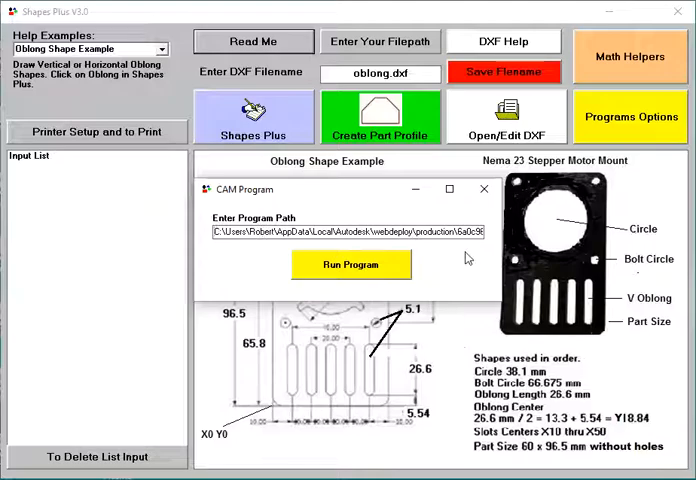
mouse_move(409, 250)
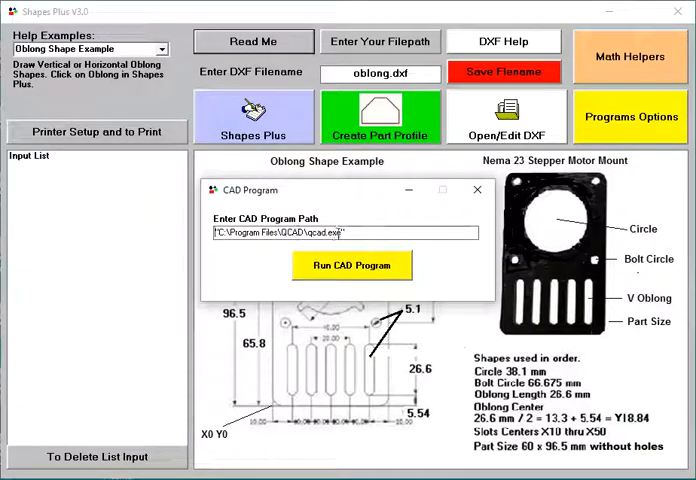
left_click(477, 189)
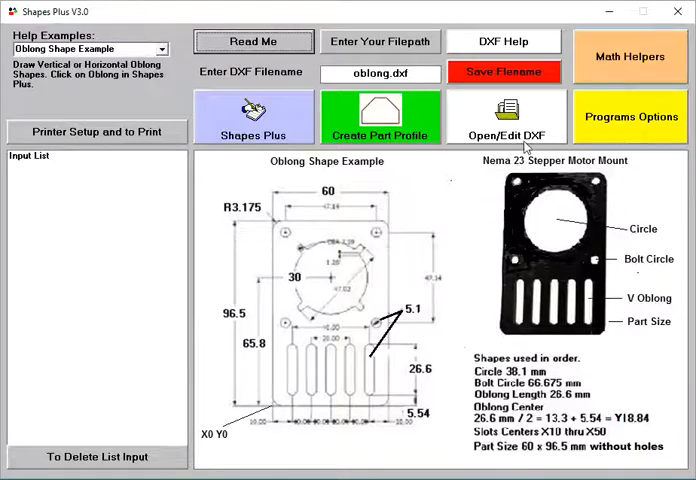
mouse_move(500, 116)
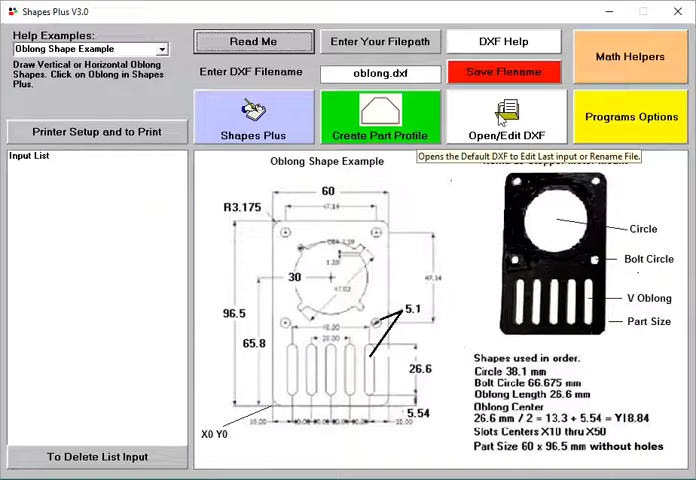
left_click(504, 116)
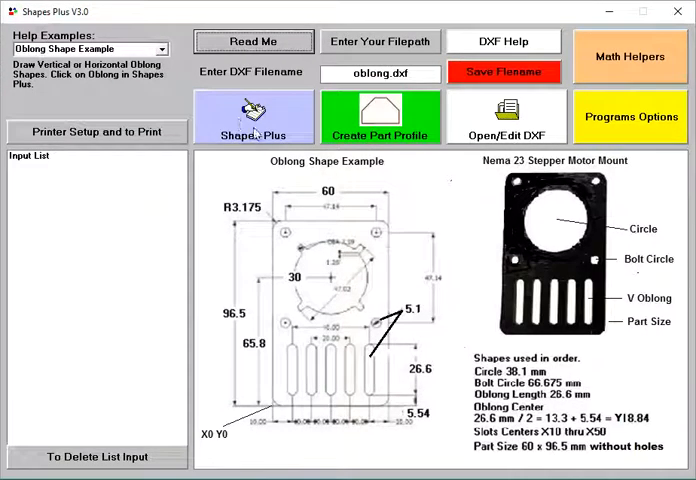
mouse_move(253, 117)
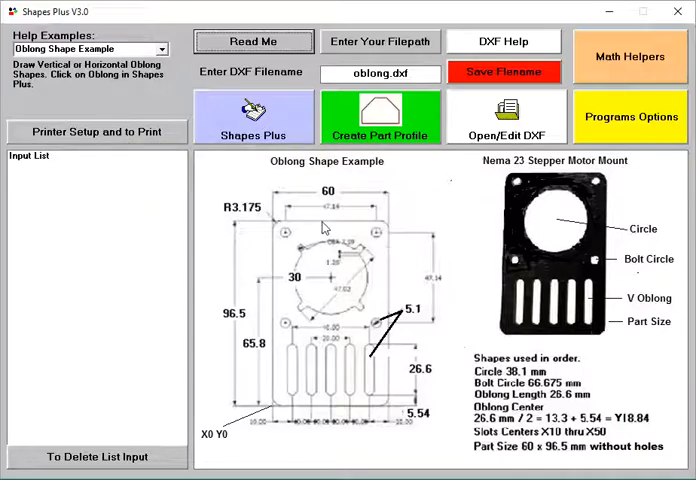
mouse_move(357, 264)
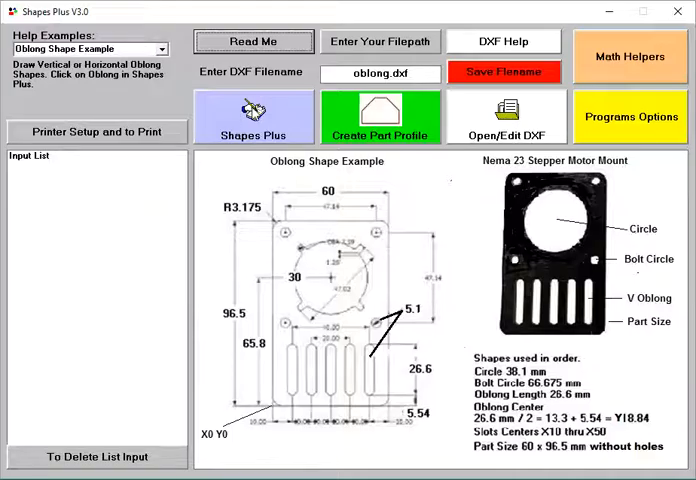
mouse_move(252, 116)
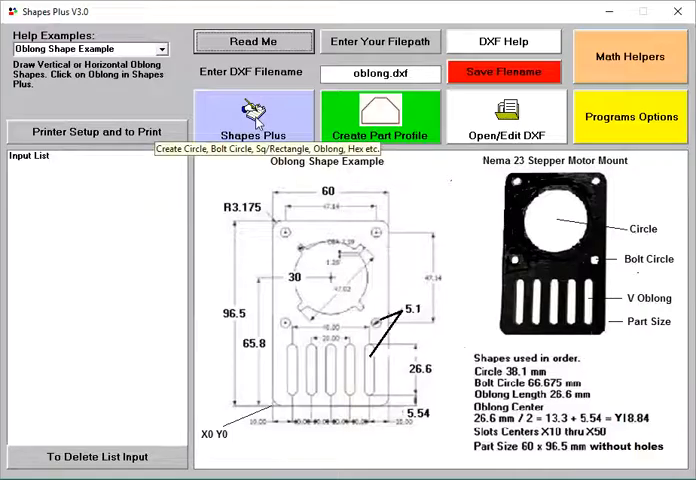
Pick Circle from the Selections Menu of part shapes.
left_click(252, 116)
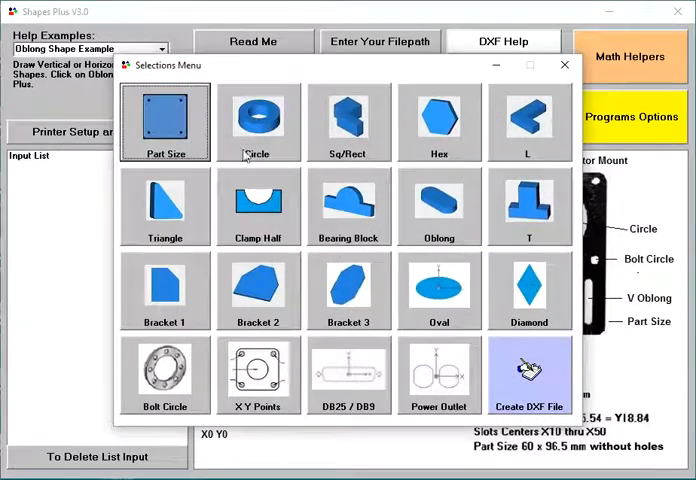
mouse_move(373, 102)
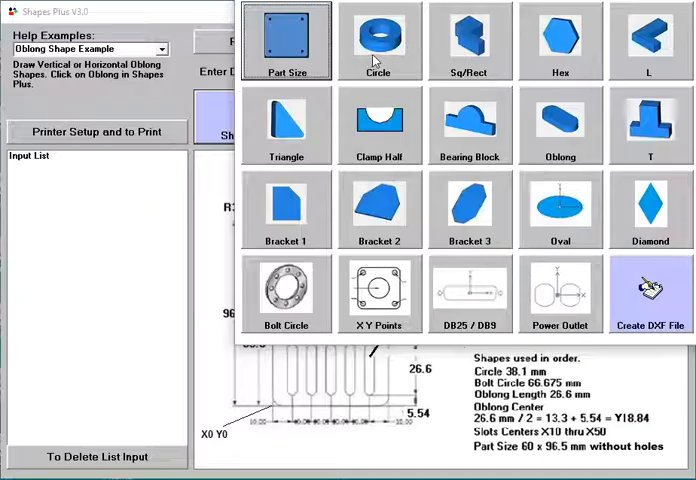
left_click(378, 42)
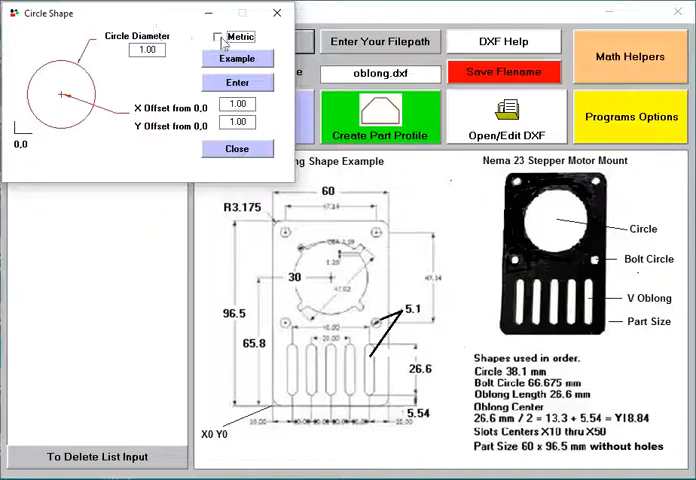
Enter a metric circle: diameter 38.1, X offset 30, Y offset 65.8.
left_click(212, 37)
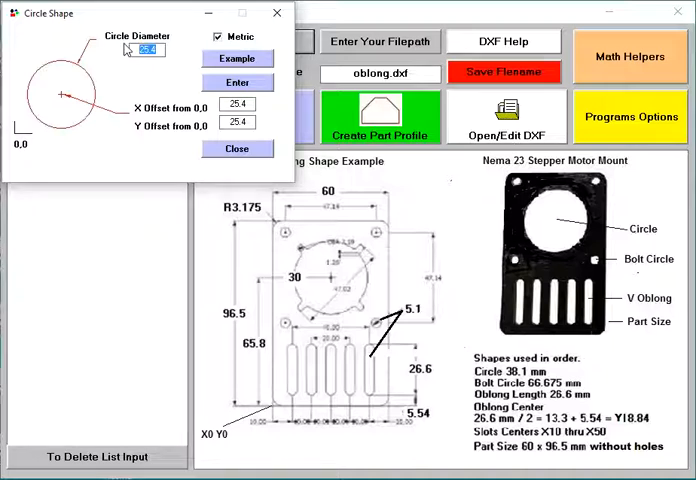
type("3")
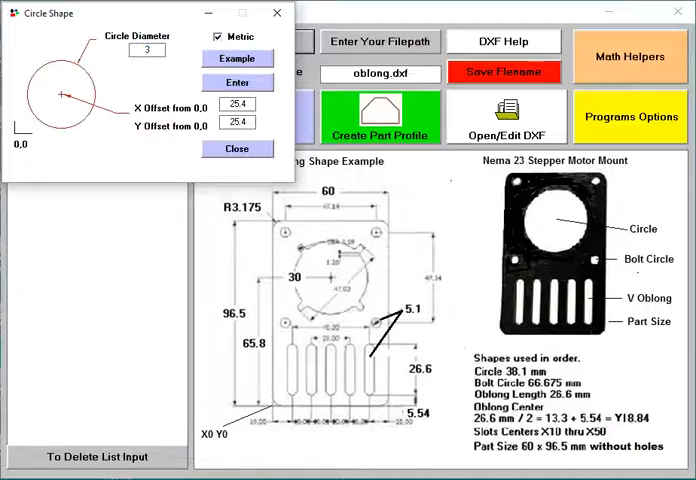
type("38.1")
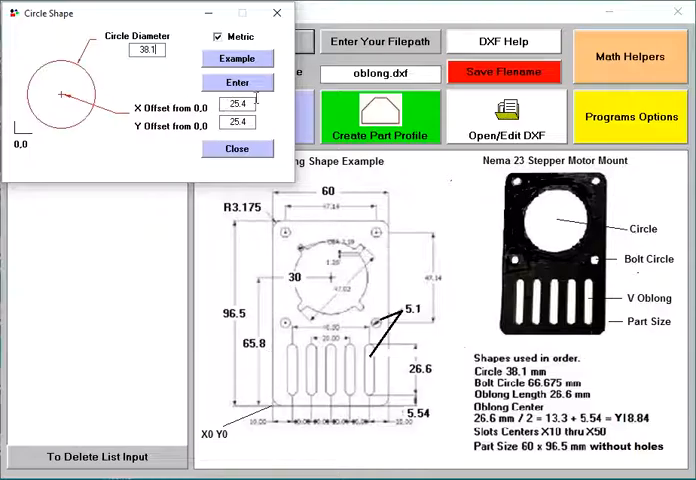
triple_click(237, 104)
type("30")
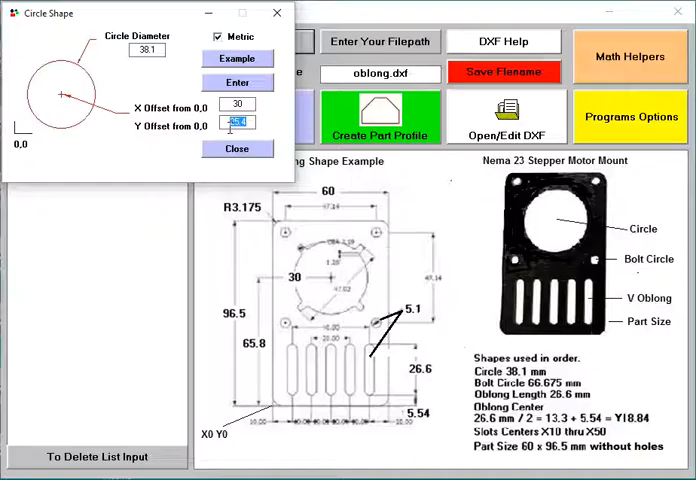
type("65")
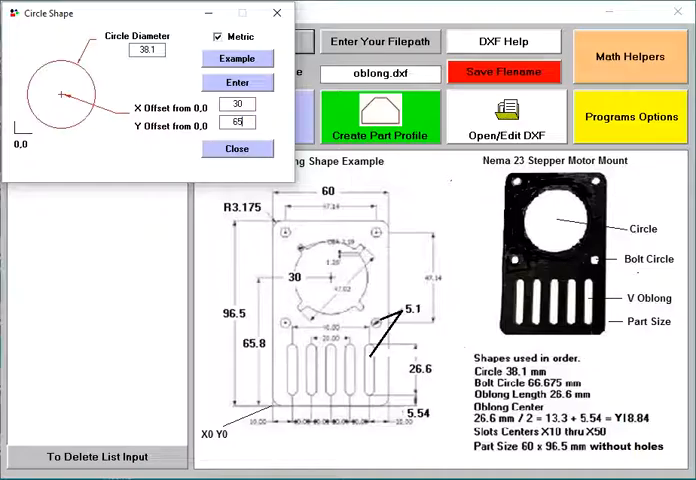
type("65.8")
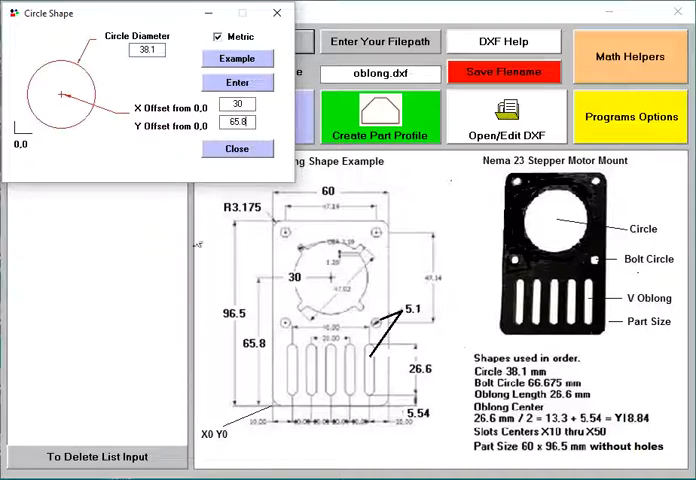
mouse_move(378, 348)
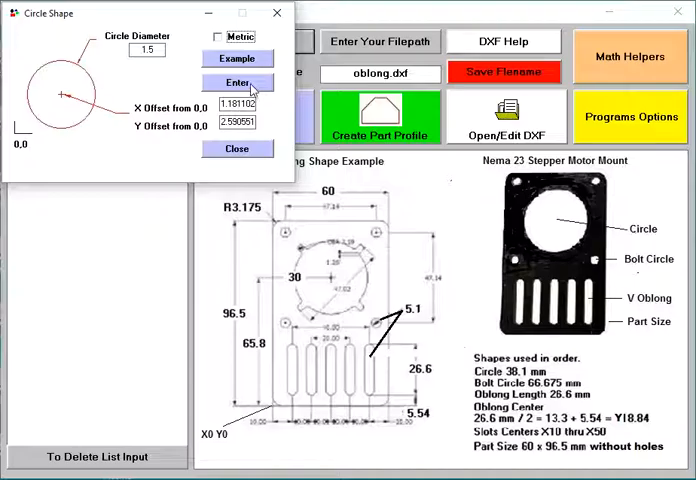
Add the 1.5-diameter circle at offsets 1.1811, 2.5906 to the input list.
left_click(219, 36)
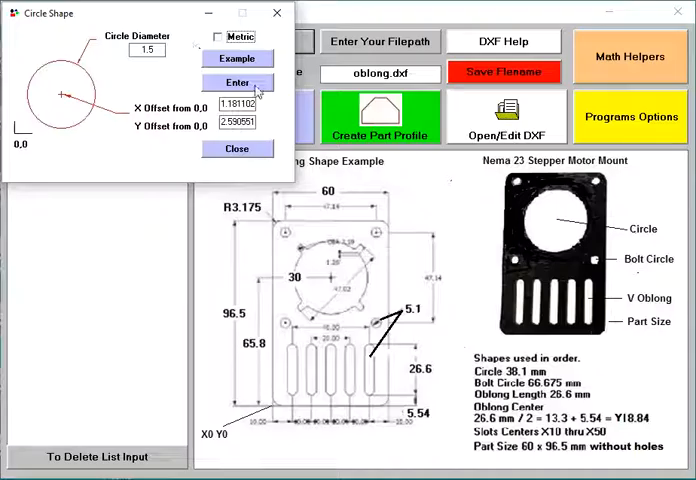
left_click(238, 82)
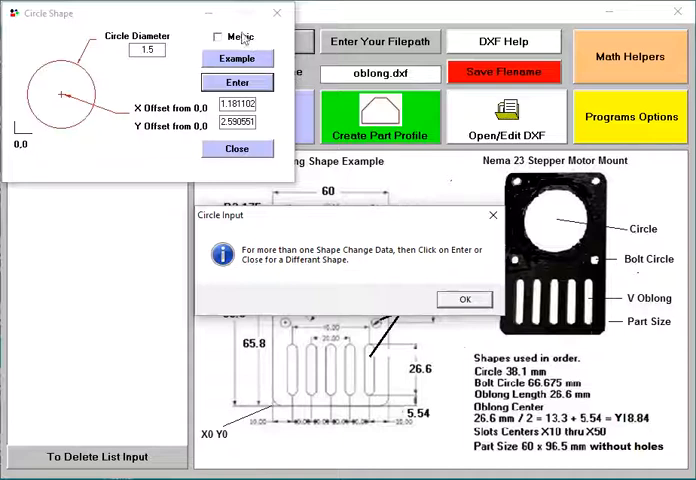
left_click(464, 299)
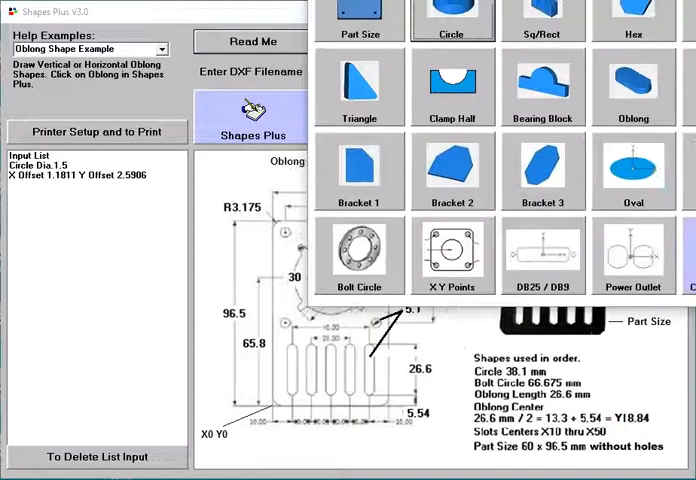
Pick Bolt Circle from the Selections Menu.
left_click(360, 252)
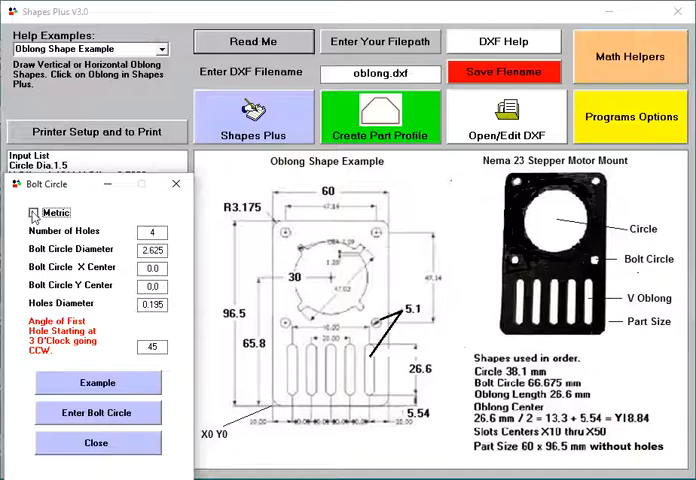
Enter a metric bolt circle centred at 30, 65.8 with 5.1 mm holes.
left_click(33, 212)
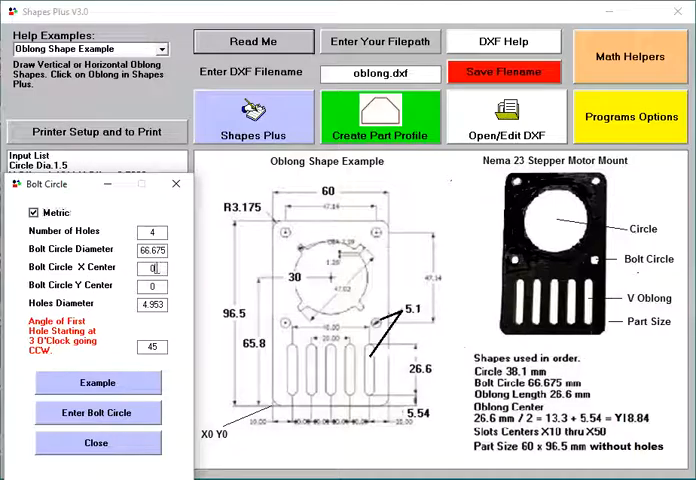
left_click(151, 267)
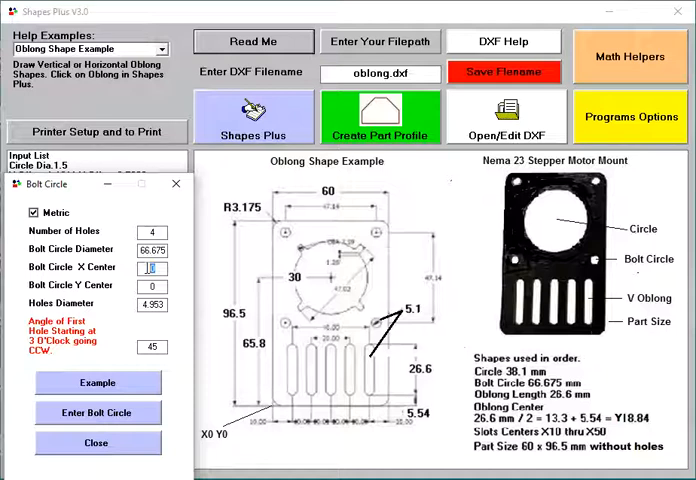
type("30")
left_click(158, 286)
type("65.8")
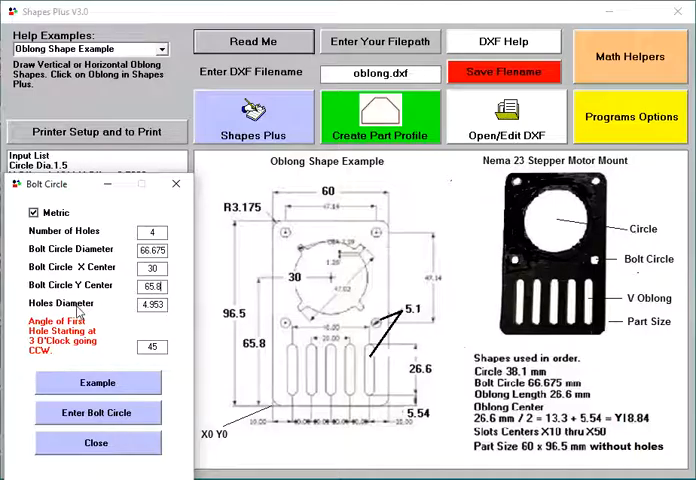
mouse_move(242, 322)
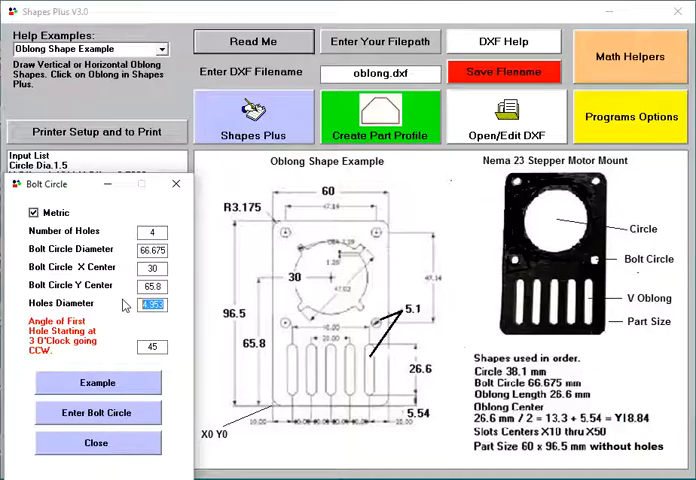
type("5.1")
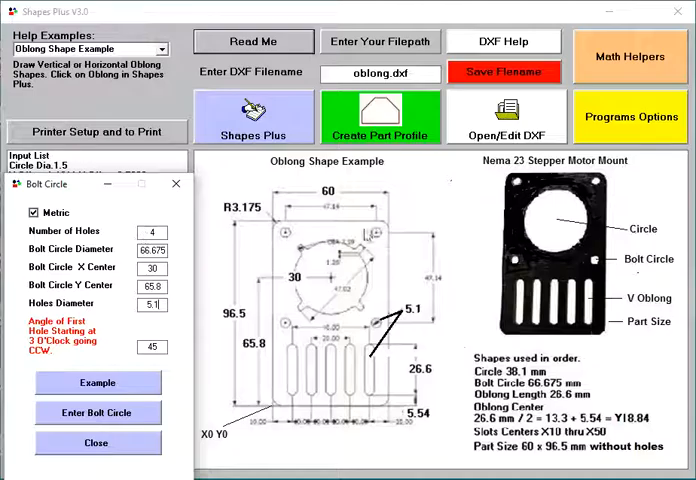
left_click(37, 212)
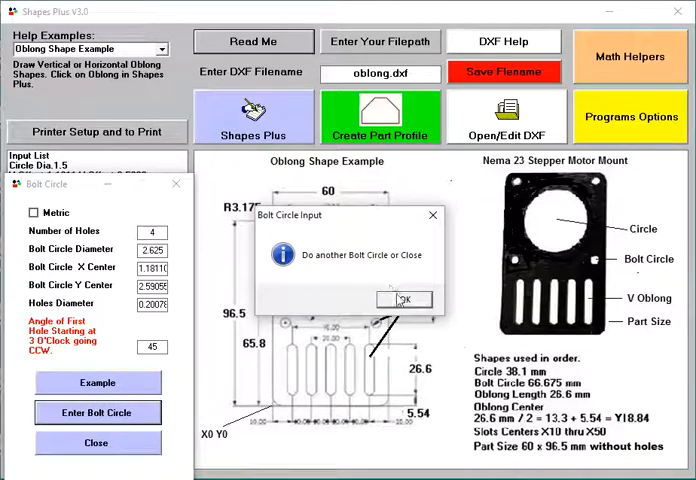
left_click(405, 300)
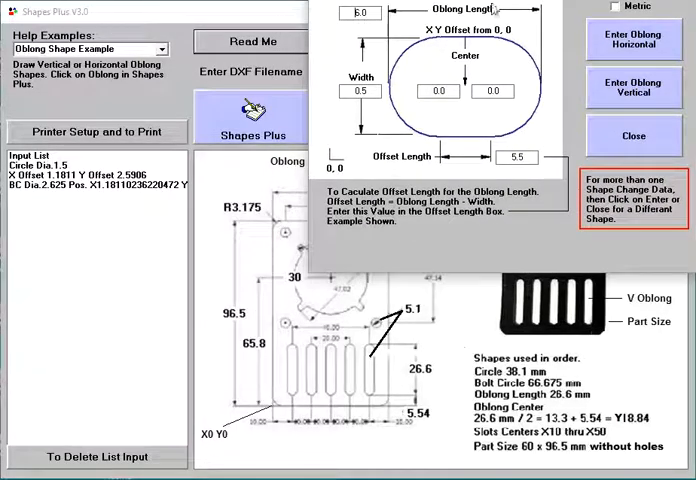
mouse_move(297, 378)
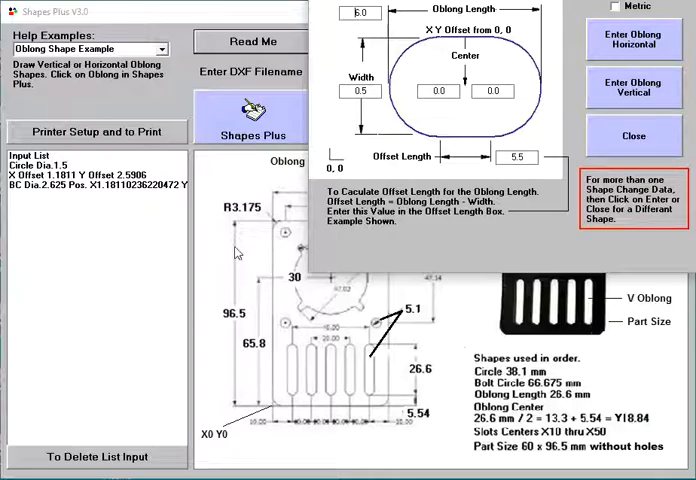
mouse_move(270, 405)
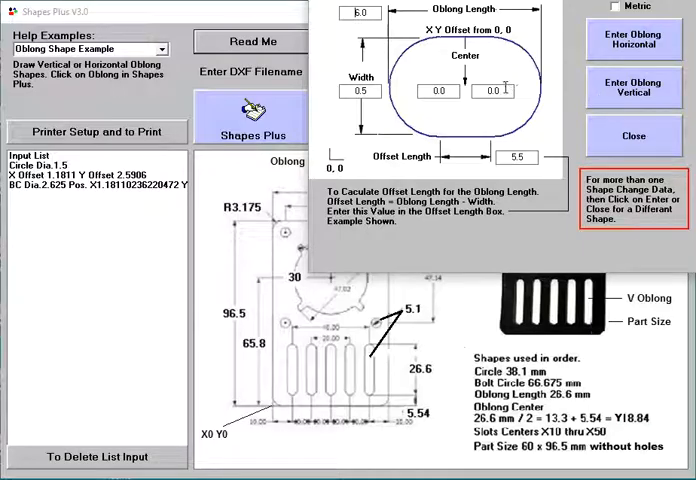
Enter 10 as the oblong centre X and select the width to replace 0.5 with 5.1.
left_click(492, 91)
type("18.84")
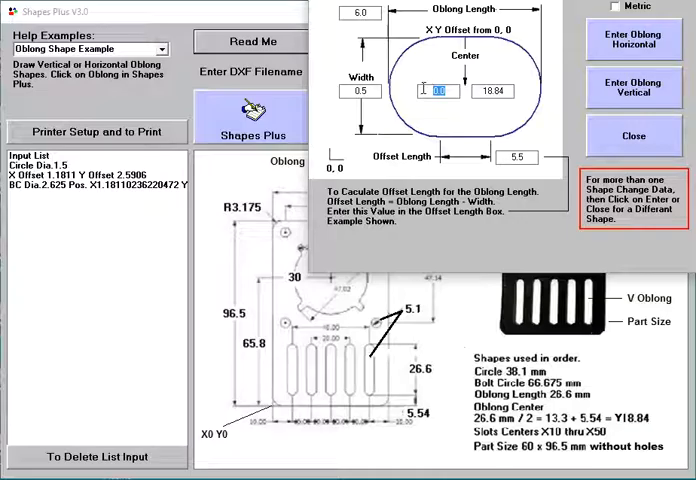
type("10")
left_click(359, 12)
type("26.6")
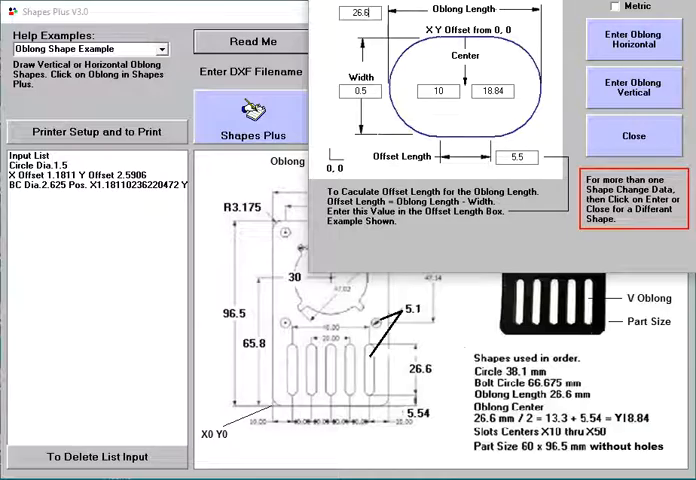
mouse_move(557, 192)
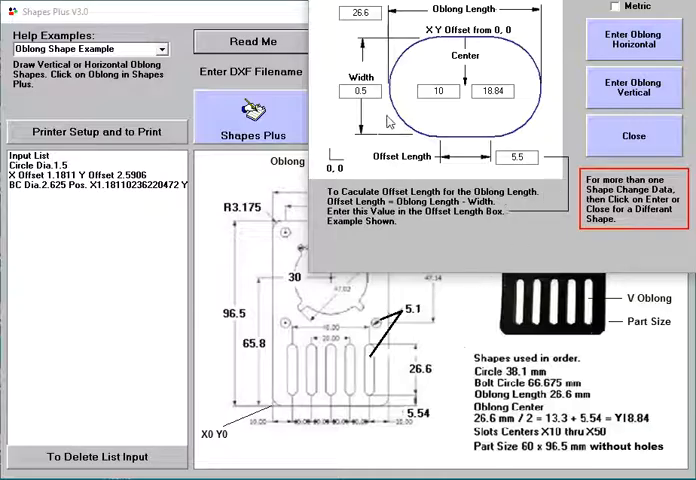
left_click(362, 90)
type("5.1")
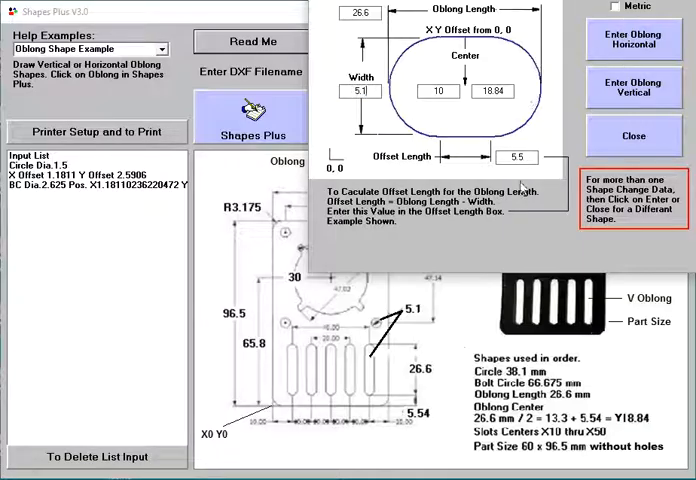
Compute 26.6 − 5.1 = 21.5 in Calculator and select the offset length to replace.
left_click(517, 157)
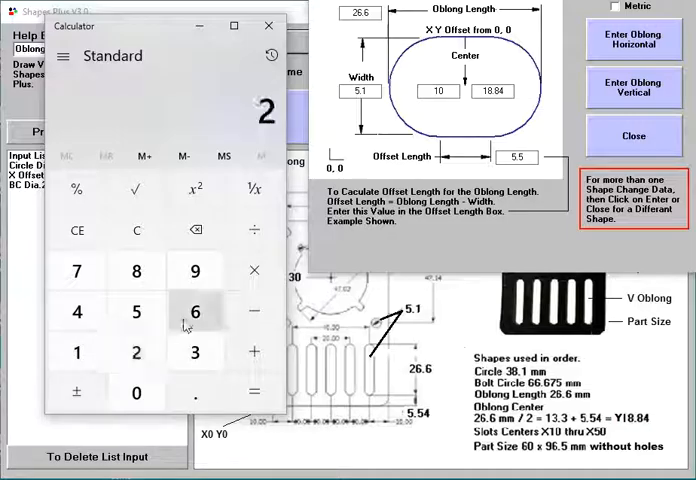
left_click(195, 311)
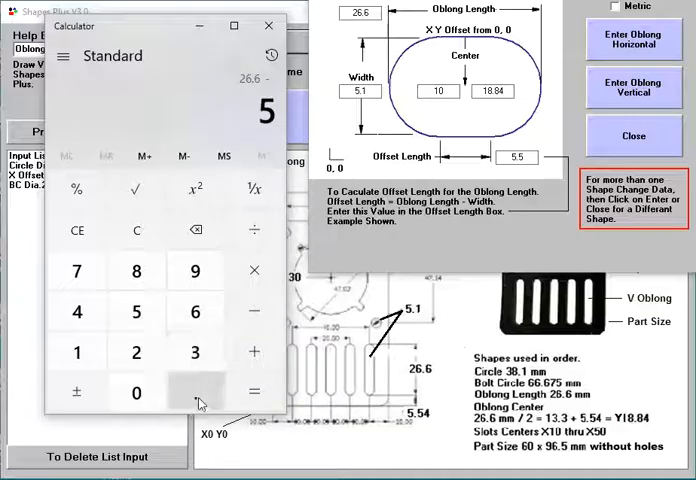
left_click(254, 392)
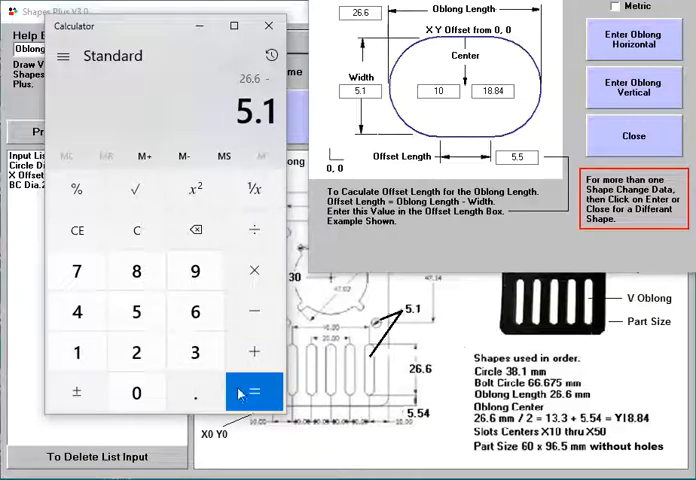
left_click(253, 392)
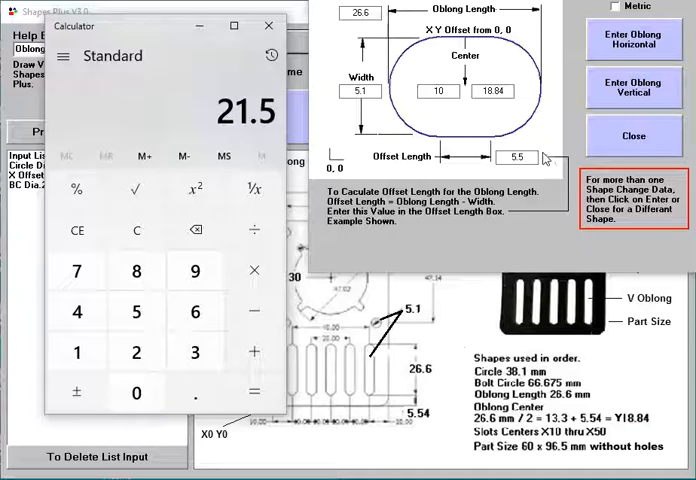
left_click(269, 25)
type("21.5")
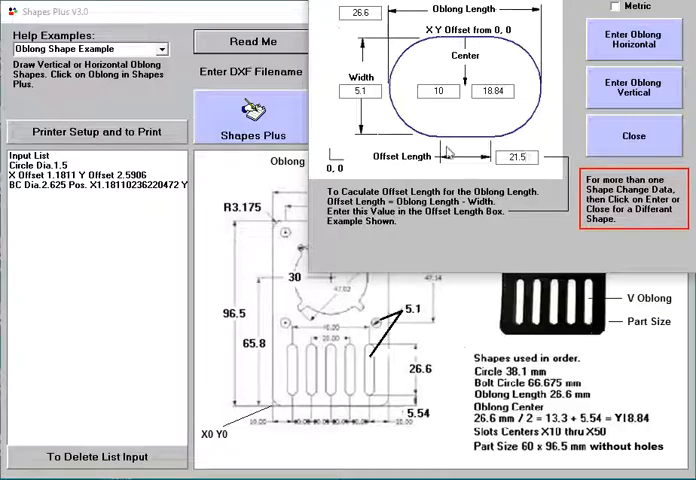
mouse_move(320, 388)
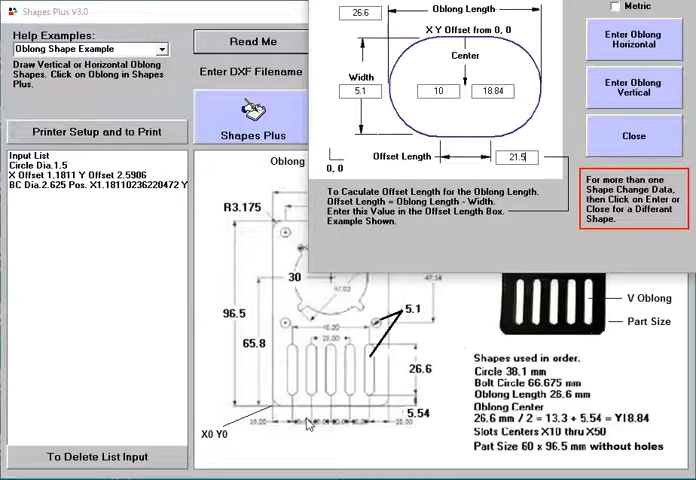
mouse_move(441, 121)
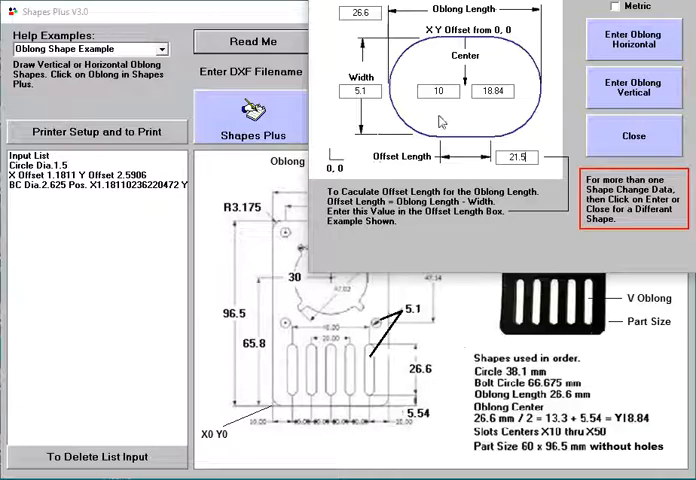
mouse_move(570, 98)
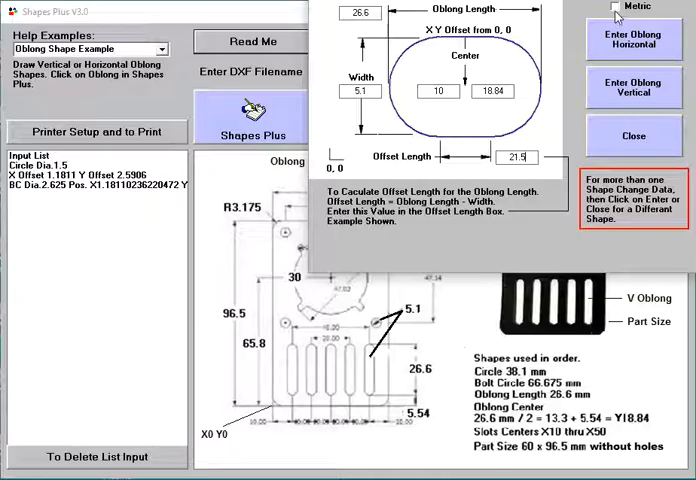
In metric, enter centre X 10 and centre Y 18.84, then add the vertical oblong.
left_click(617, 7)
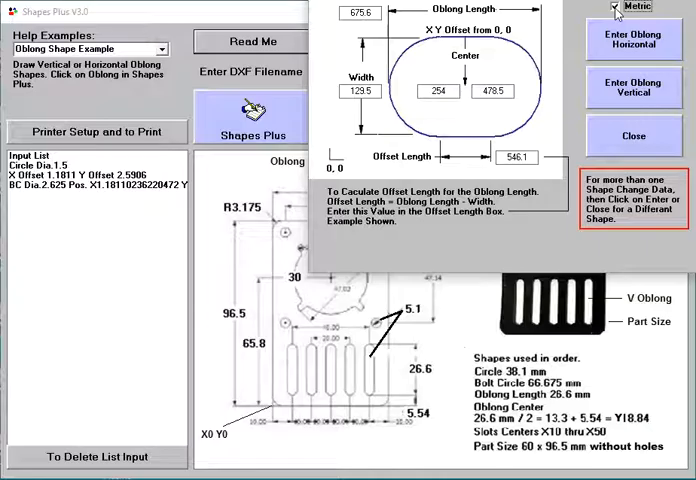
left_click(614, 7)
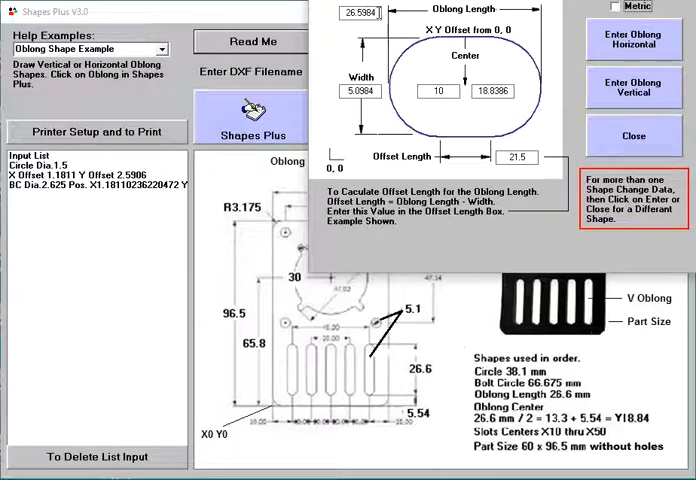
left_click(615, 7)
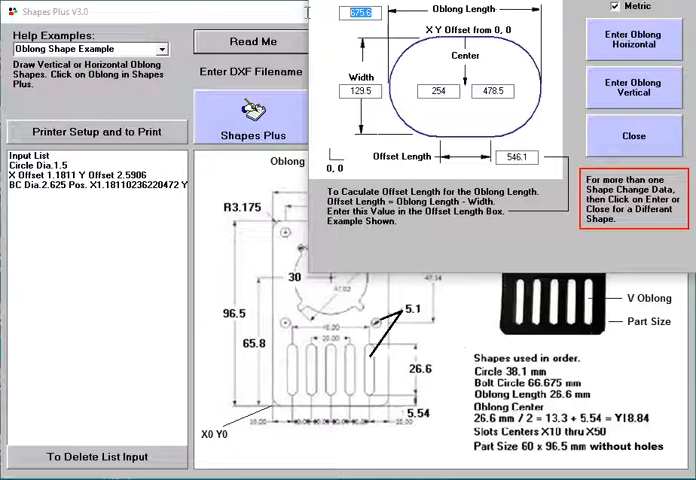
mouse_move(329, 20)
type("26.6")
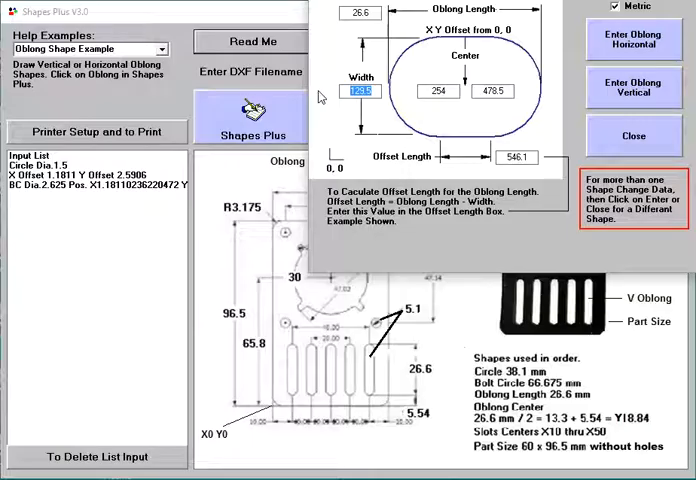
type("5.1")
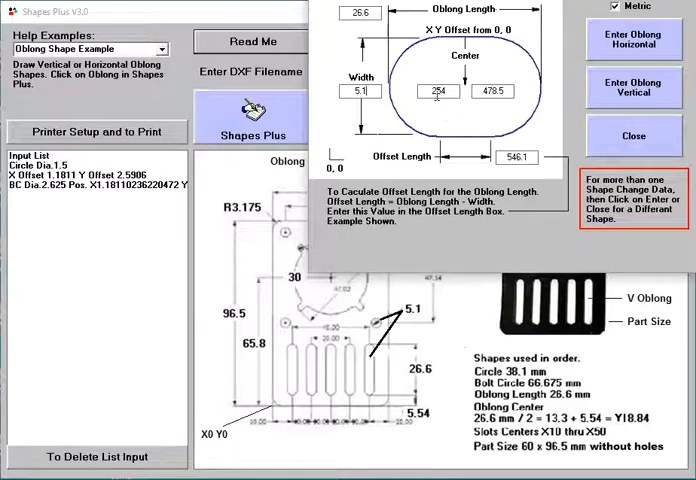
left_click(516, 157)
type("21.5")
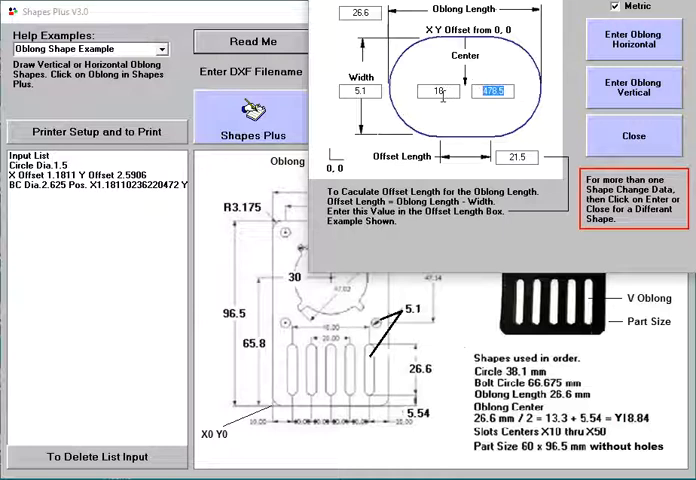
left_click(492, 91)
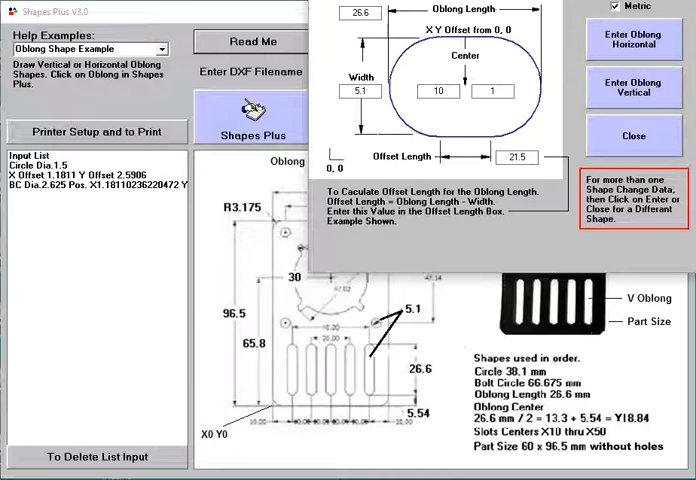
type("18")
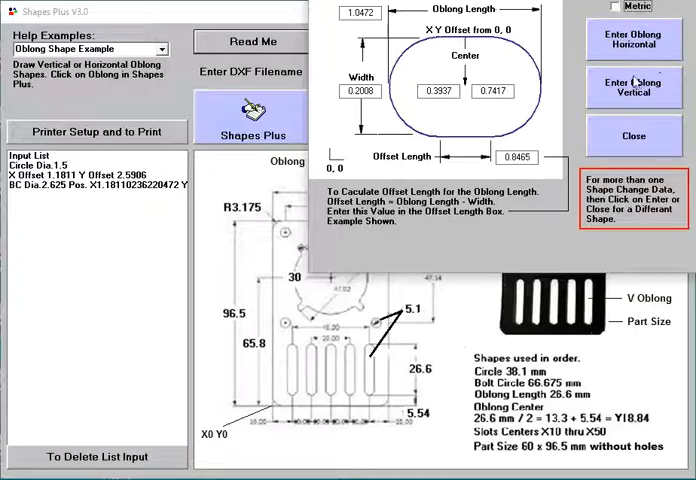
left_click(633, 86)
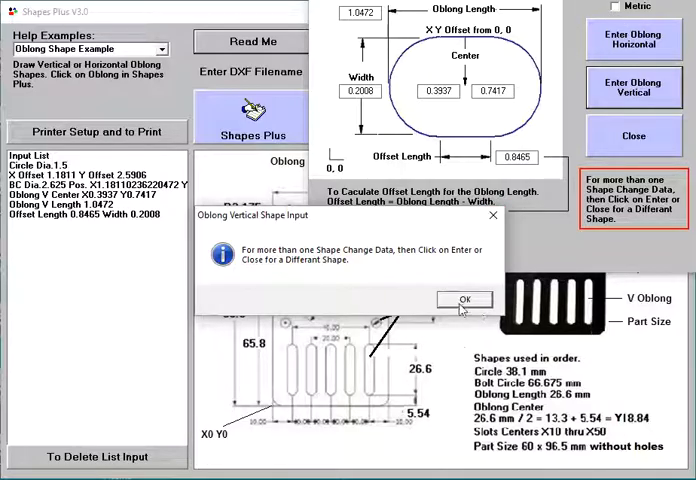
Dismiss the message, change centre X to 20 and add the second vertical oblong.
left_click(463, 300)
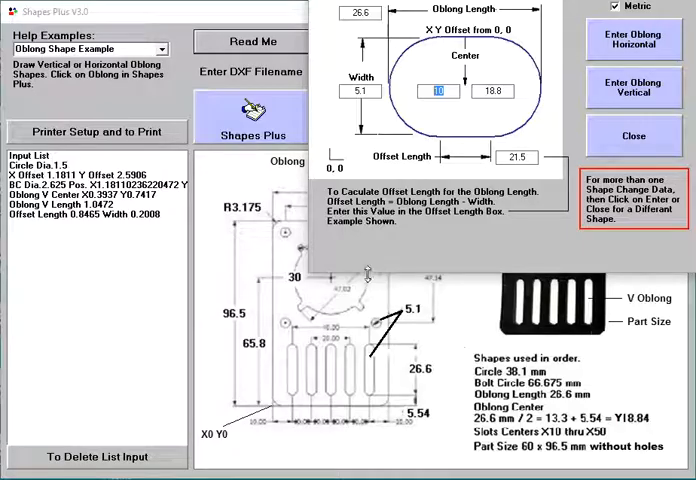
type("2")
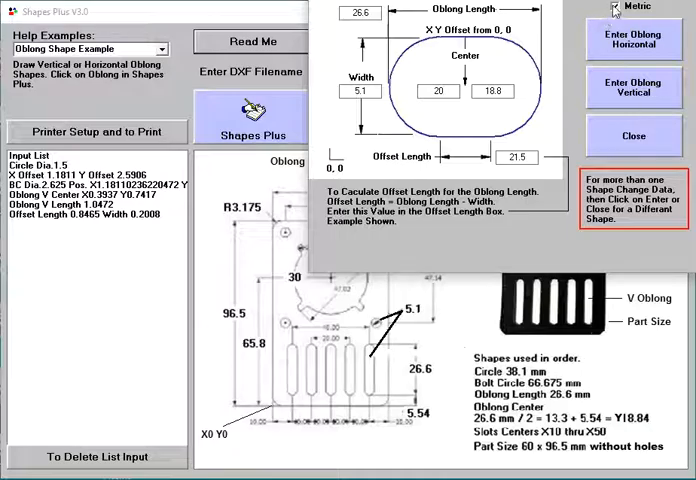
left_click(632, 87)
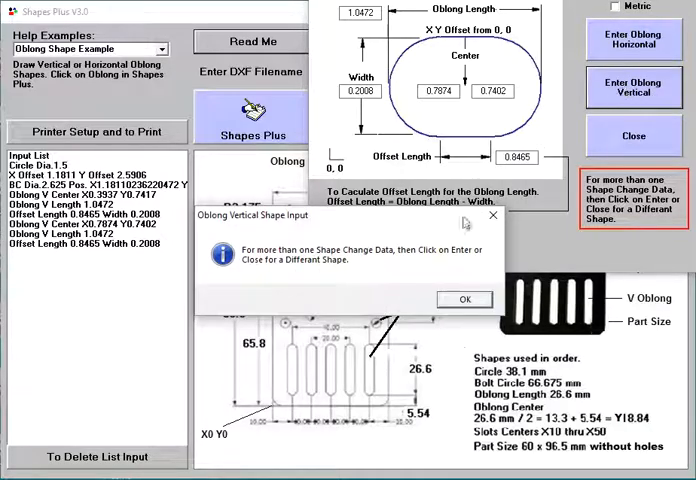
Add a third vertical oblong centred at X 1.1811, Y 0.7402.
left_click(464, 299)
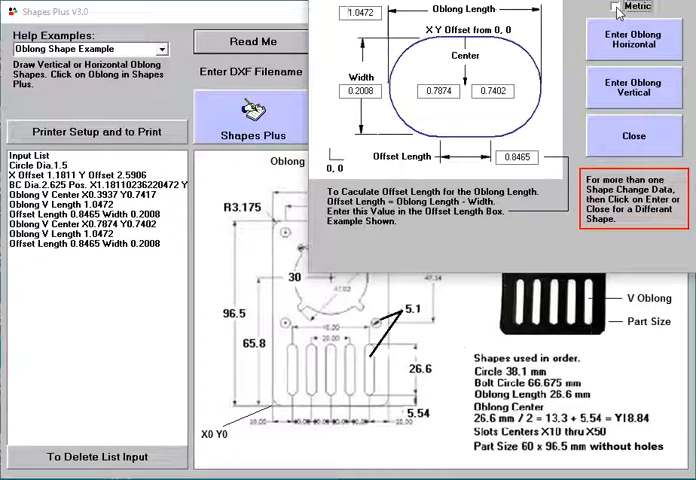
left_click(614, 7)
type("1.1811")
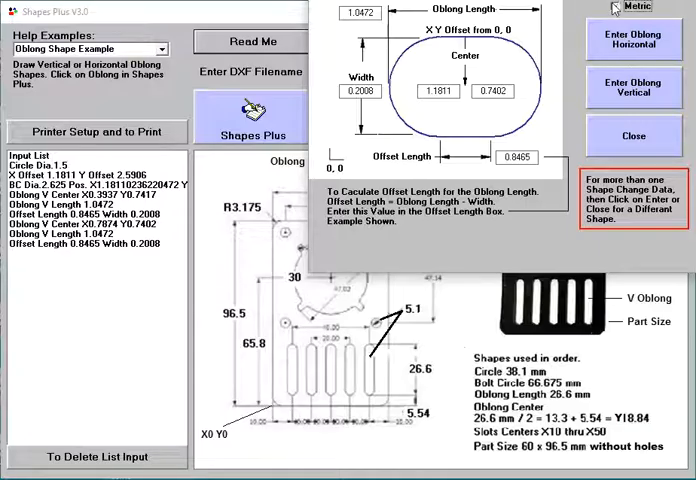
left_click(633, 87)
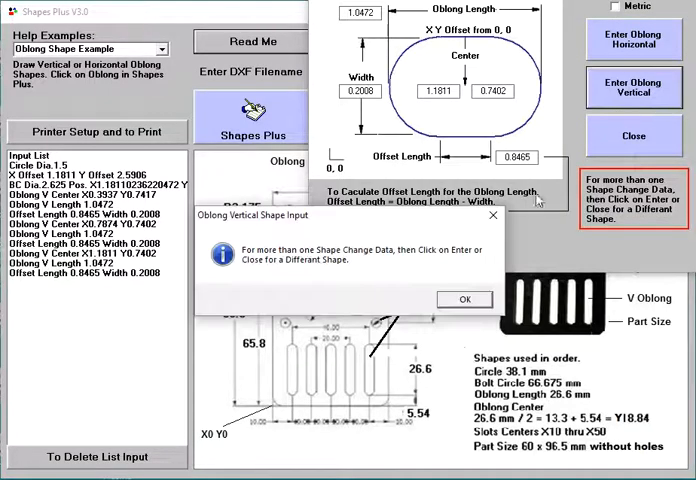
Add a fourth vertical oblong centred at X 1.5748, Y 0.7402.
left_click(463, 299)
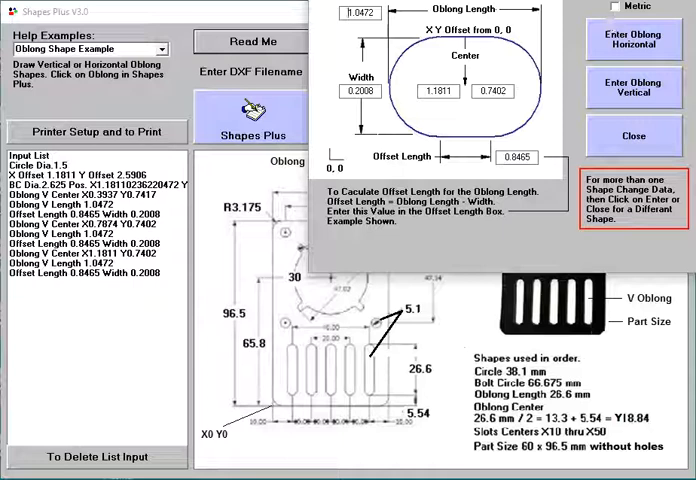
left_click(614, 6)
type("4")
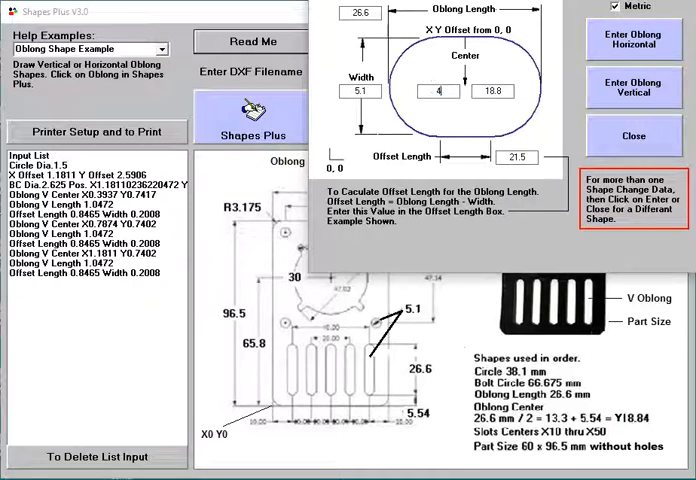
type("0")
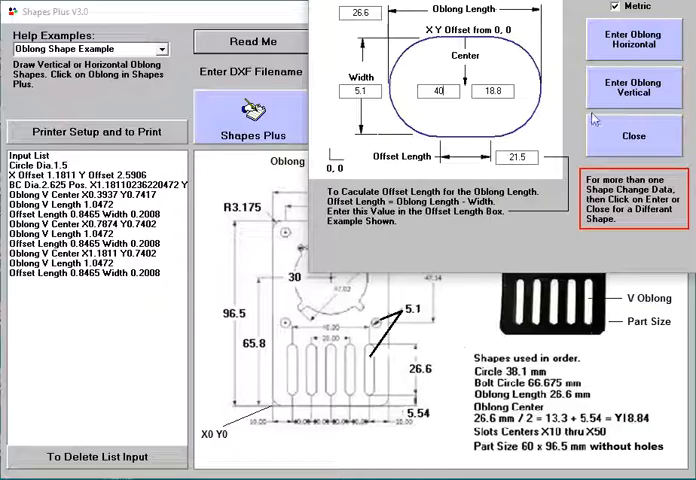
left_click(614, 7)
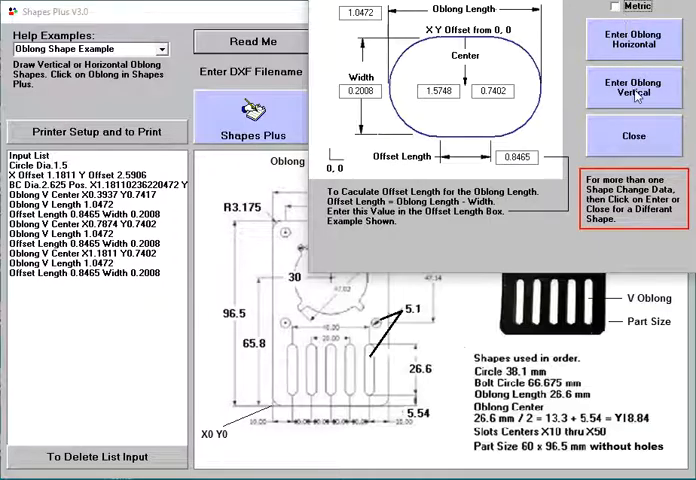
left_click(632, 87)
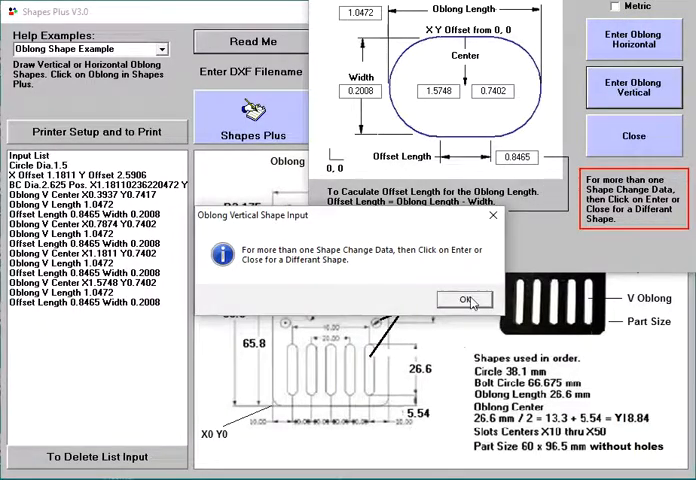
Dismiss the notice, set centre X to 50 mm and add the fifth vertical slot.
left_click(461, 300)
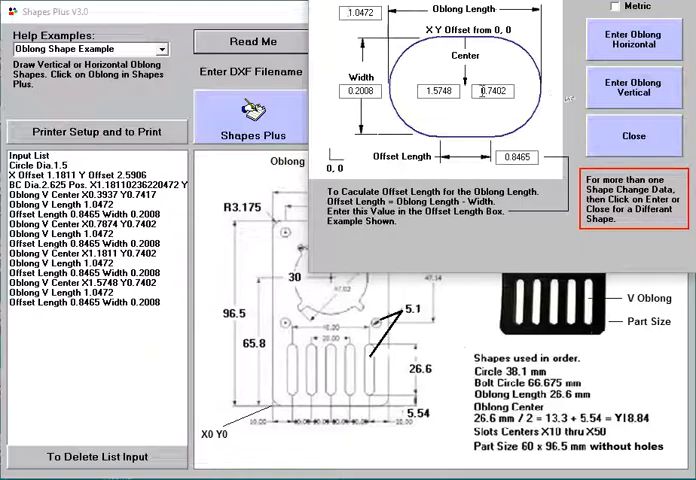
left_click(610, 6)
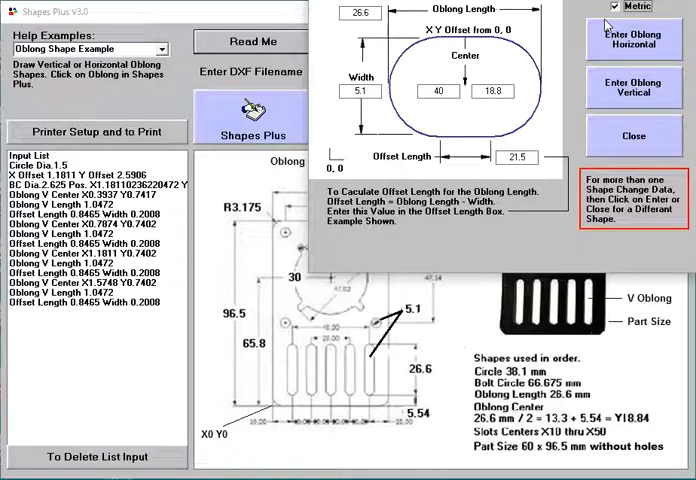
left_click(437, 90)
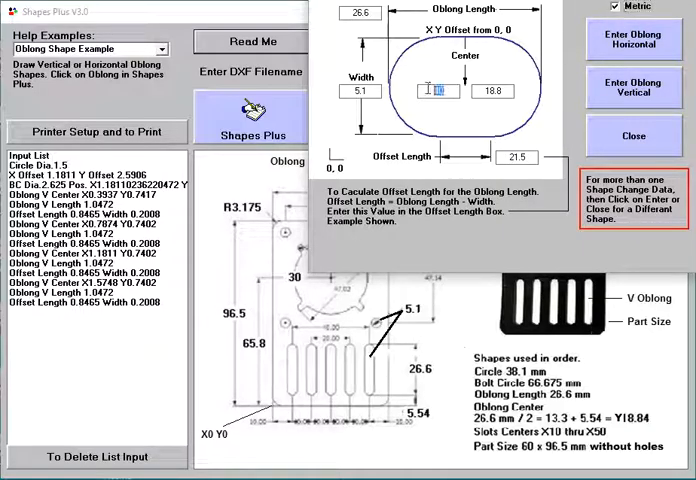
type("50")
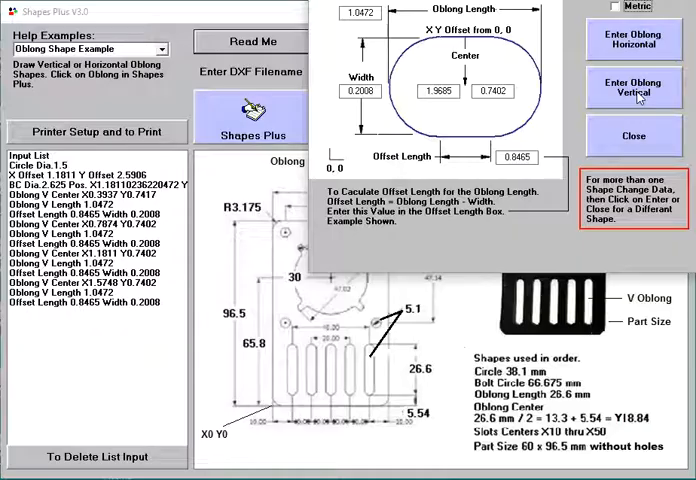
left_click(633, 86)
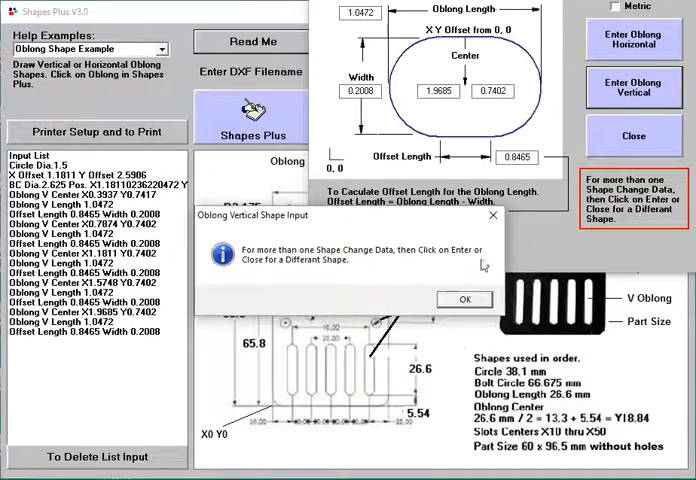
Enter part X length 60 and Y length 96.5 mm, then add it without holes.
left_click(464, 299)
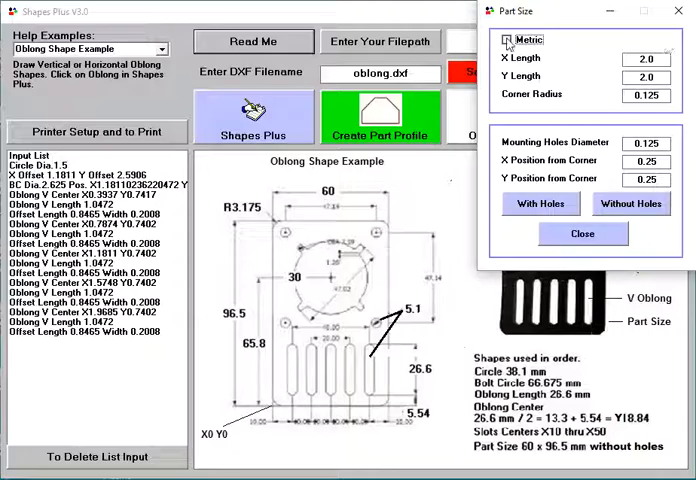
left_click(507, 39)
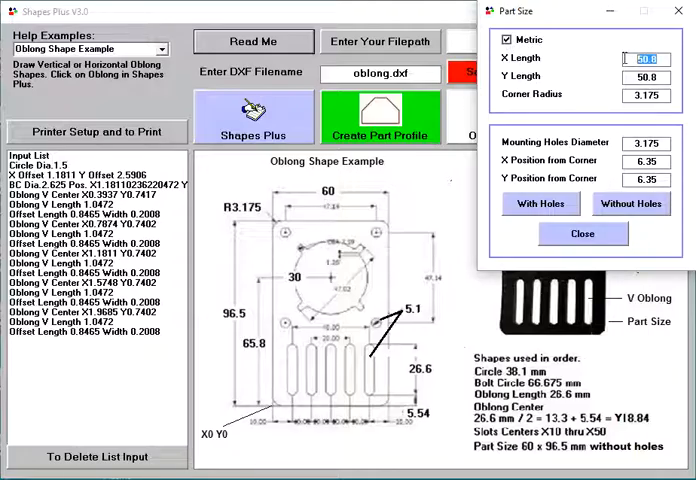
type("60")
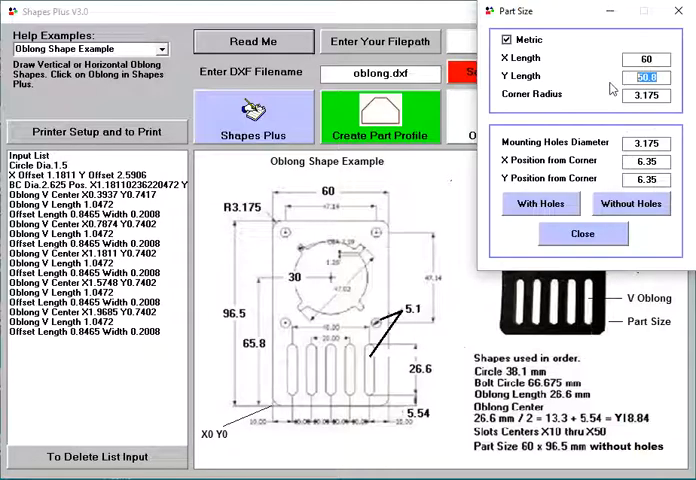
type("96.5")
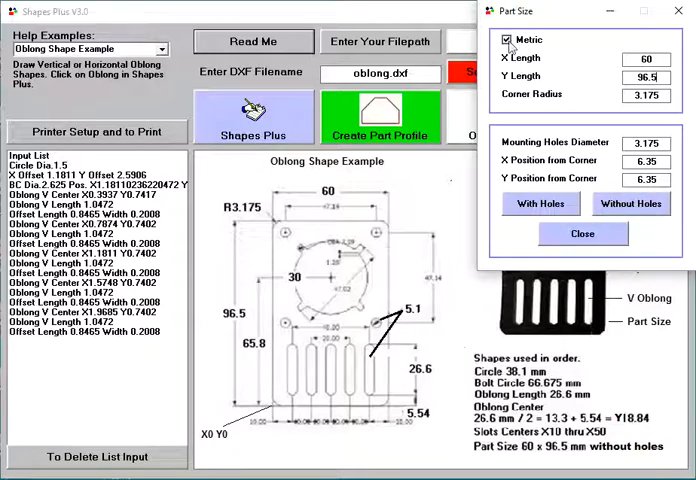
mouse_move(507, 40)
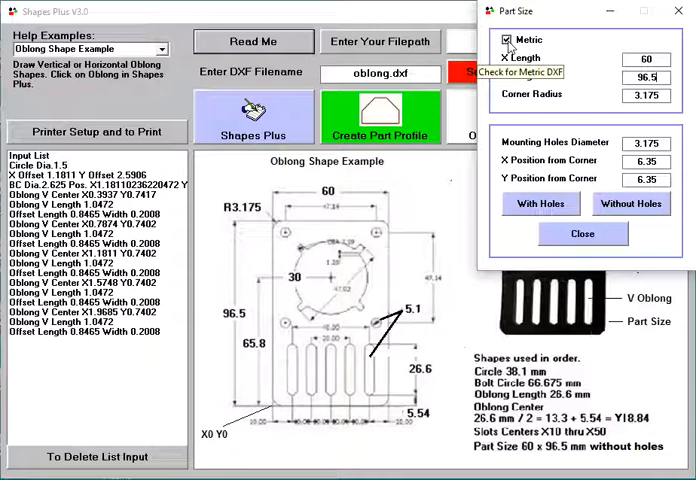
left_click(507, 39)
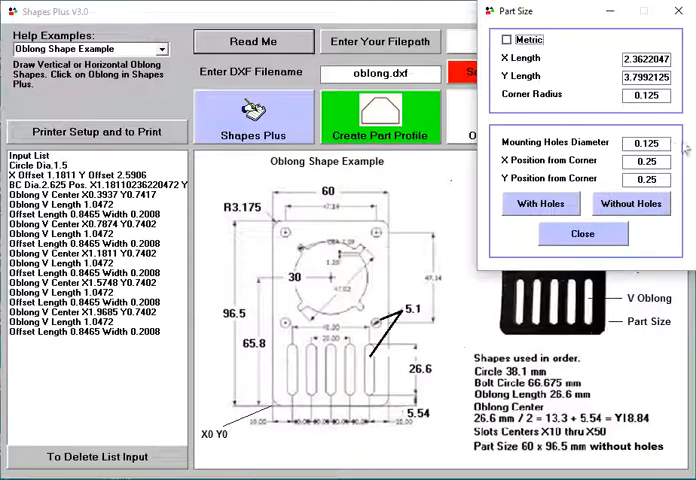
mouse_move(635, 213)
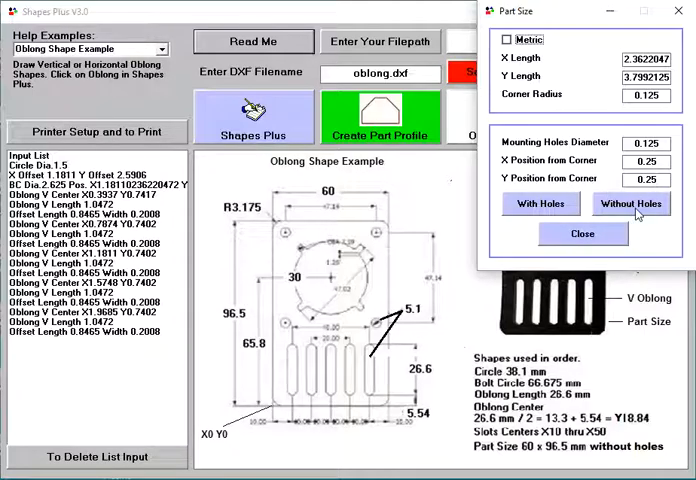
left_click(630, 204)
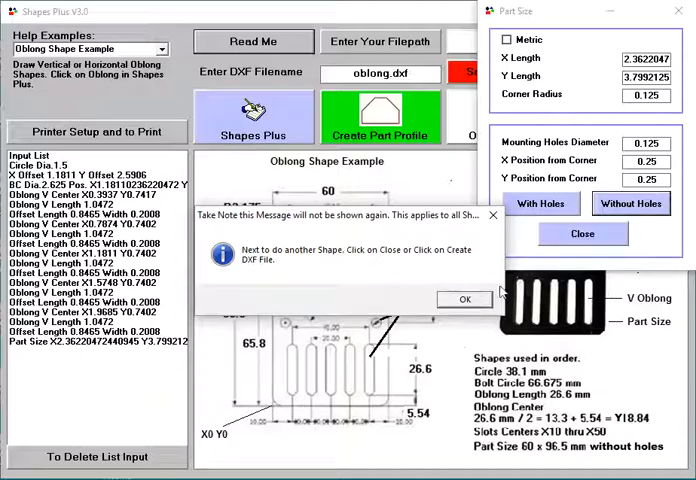
Dismiss the part size notice and create the oblong.dxf DXF file from the list.
left_click(463, 299)
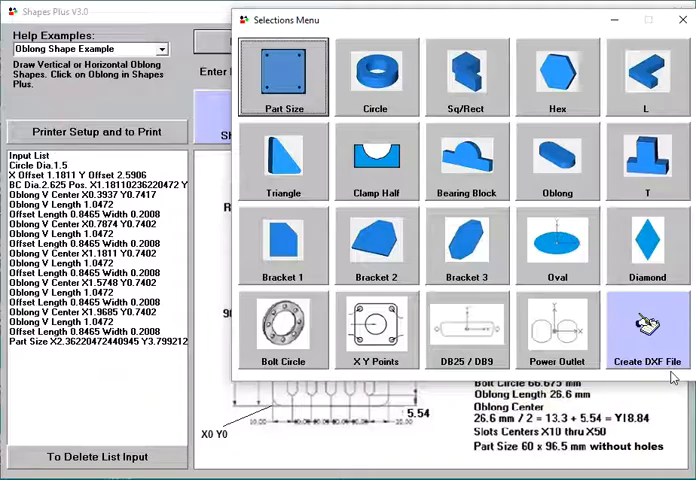
left_click(648, 330)
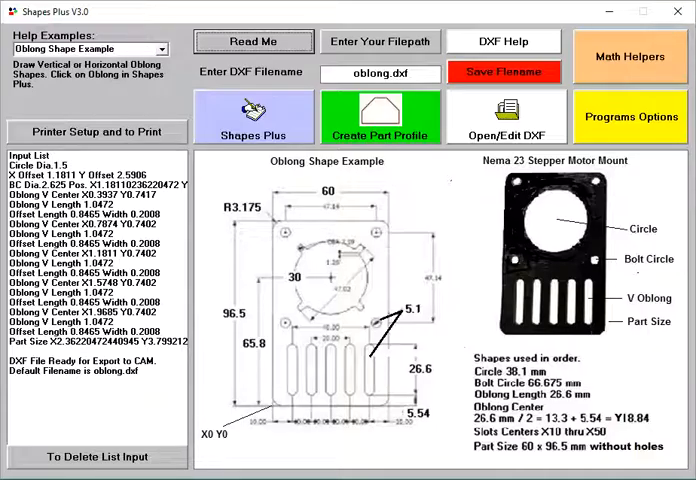
mouse_move(630, 116)
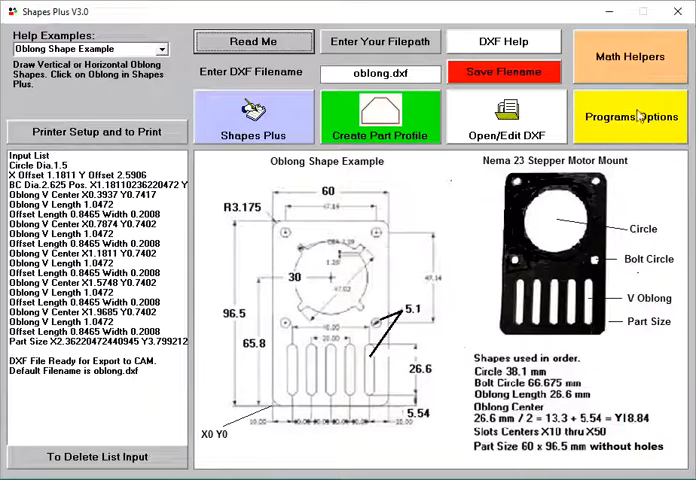
Start QCAD from the CAD entry in Shapes Plus's optional programs.
left_click(631, 117)
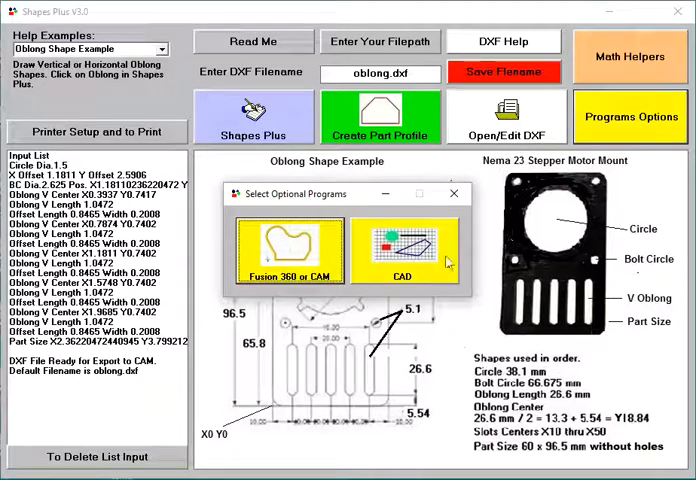
left_click(406, 250)
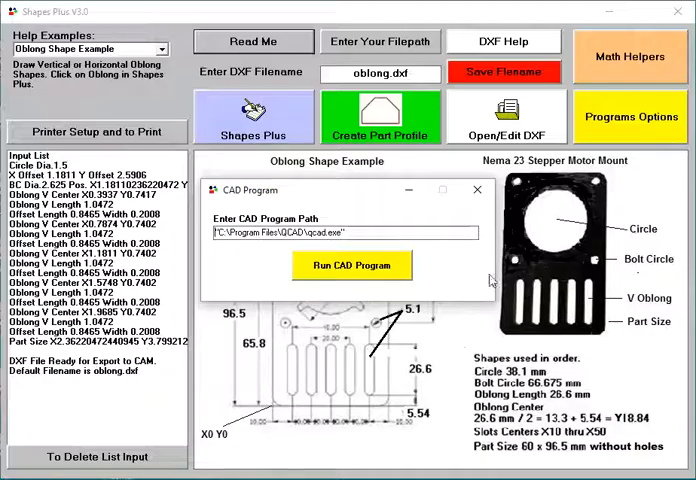
left_click(352, 265)
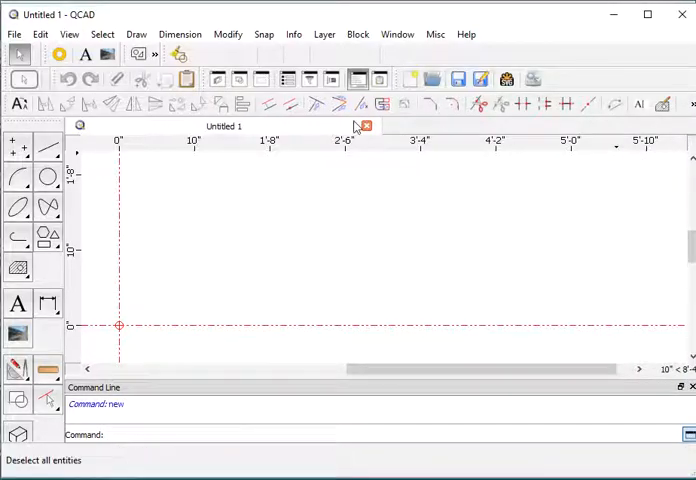
Open QCAD's Open dialog and browse the Desktop for oblong.dxf.
left_click(14, 34)
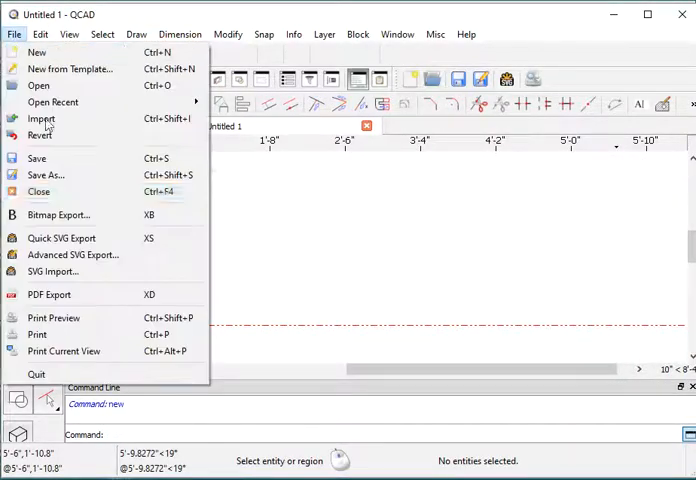
mouse_move(40, 135)
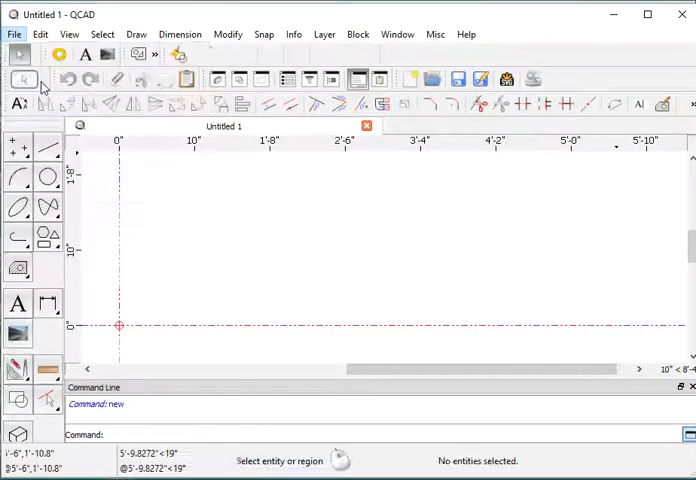
left_click(25, 80)
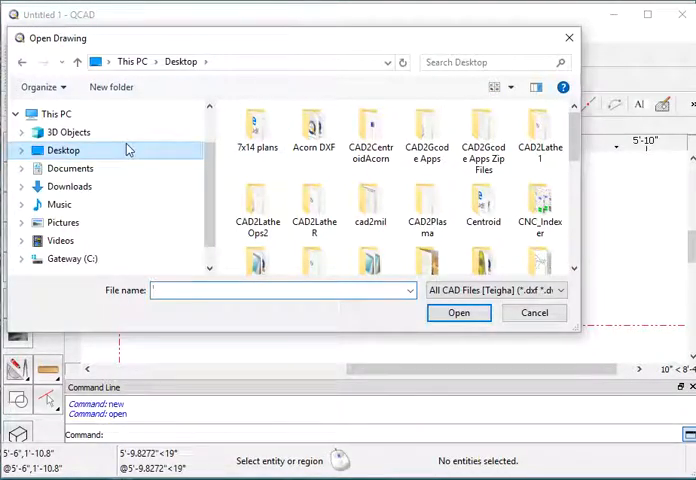
left_click(22, 150)
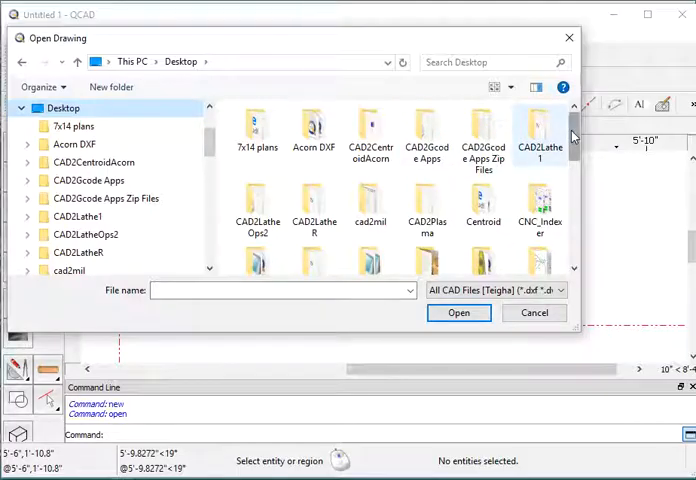
scroll("down", 3)
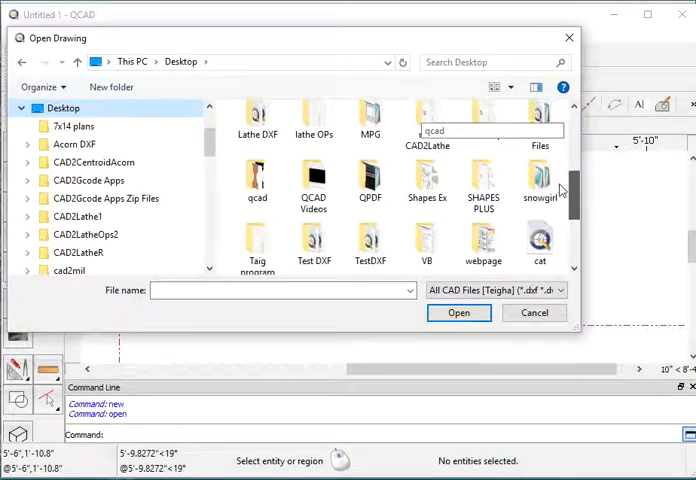
scroll("down", 3)
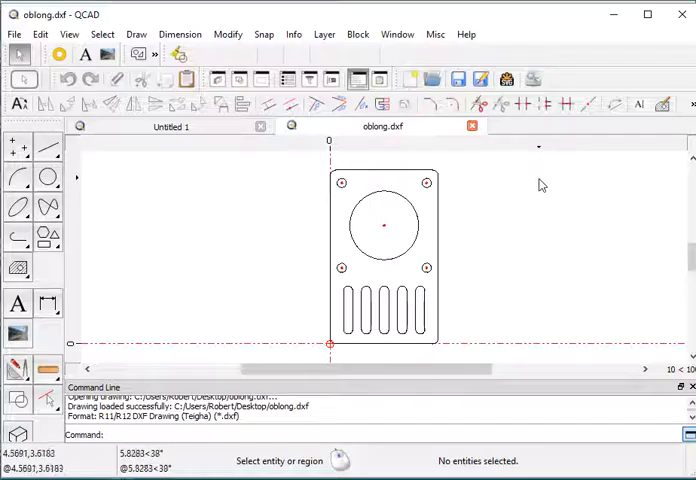
mouse_move(538, 190)
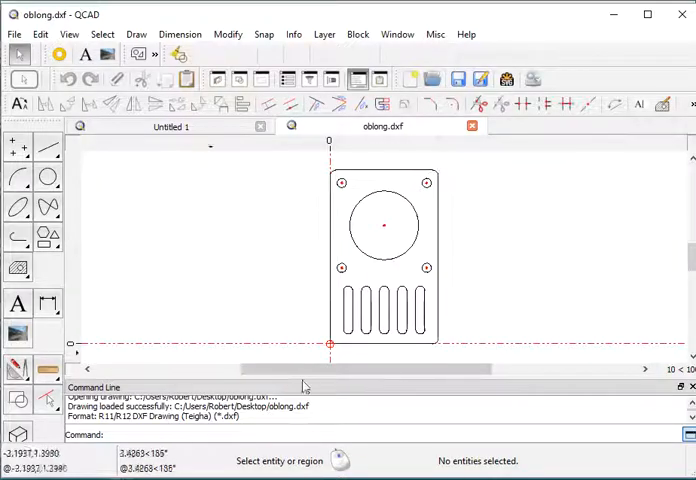
mouse_move(538, 175)
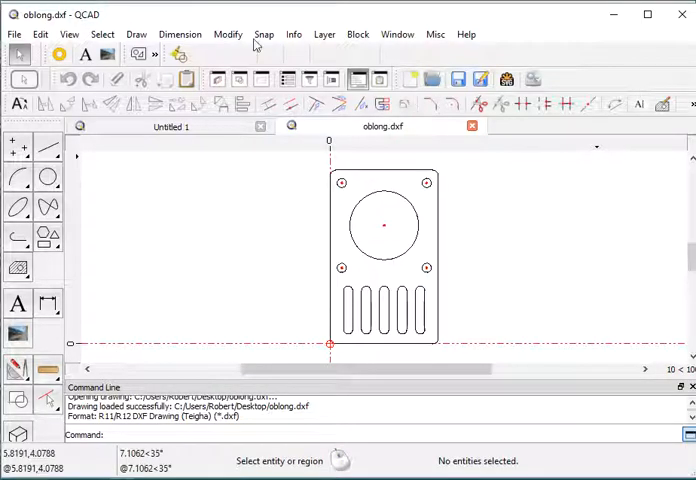
mouse_move(677, 14)
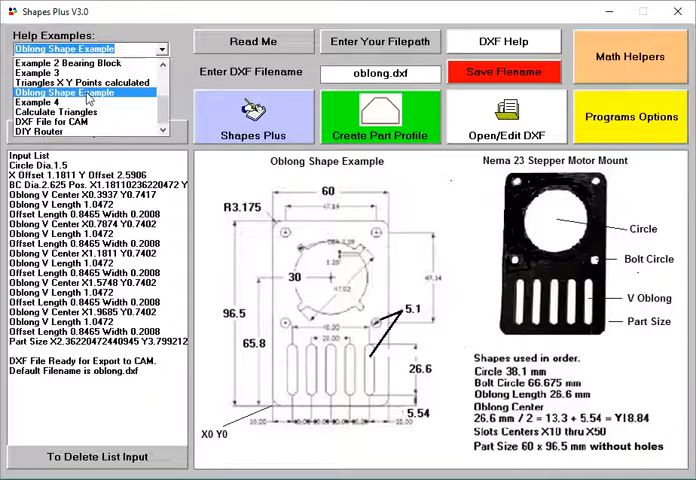
Pick 'Oblong Shape Example' from the Help Examples list to show the Nema 23 mount page.
left_click(66, 62)
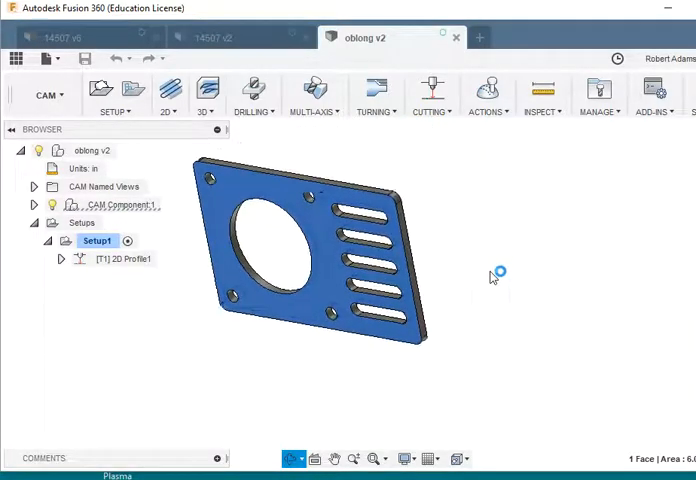
Orbit the oblong v2 plate to view it flat from the top.
left_click_drag(490, 275, 295, 190)
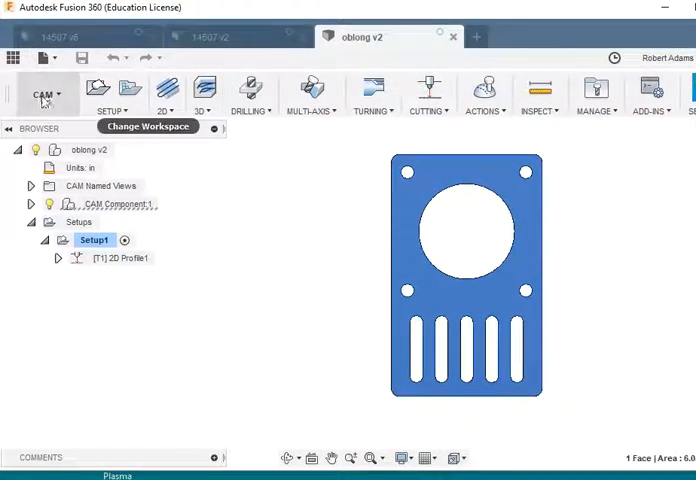
mouse_move(620, 20)
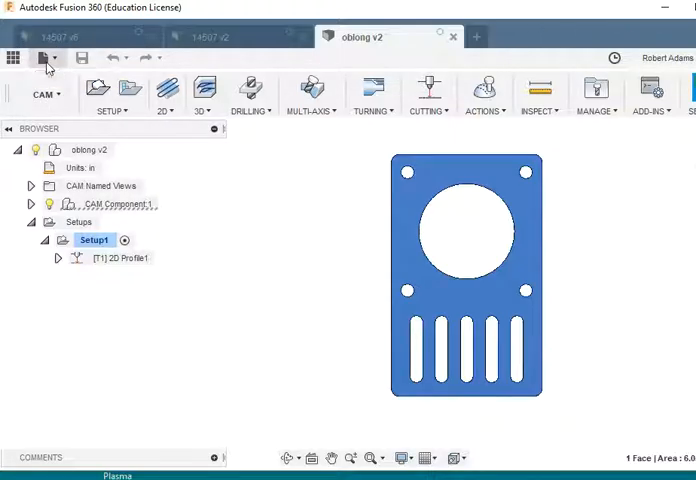
Create a new untitled design from the File menu.
left_click(47, 57)
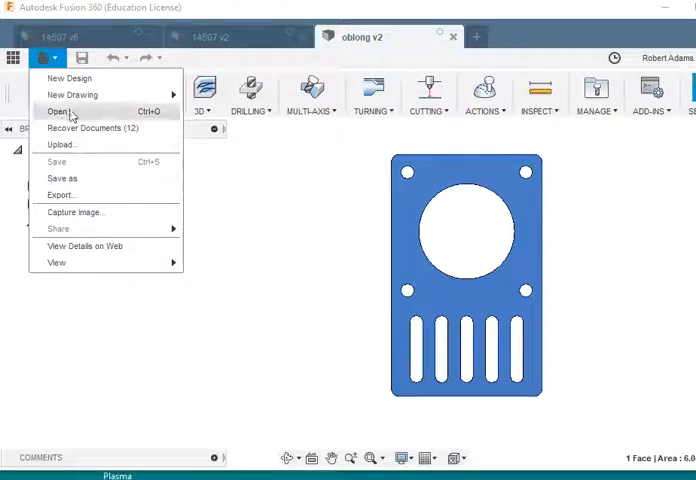
left_click(69, 78)
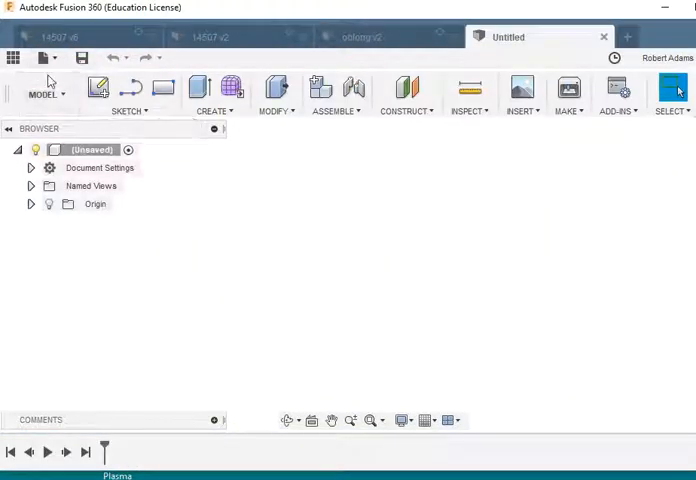
left_click(45, 93)
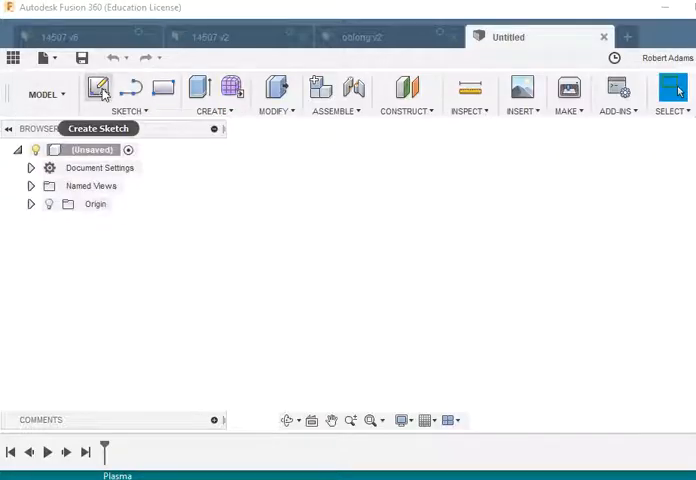
Insert the oblong DXF file onto the XY origin plane.
left_click(97, 88)
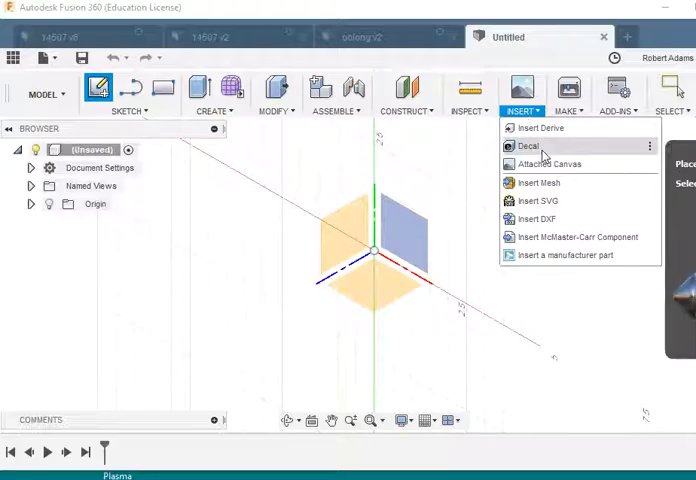
mouse_move(537, 219)
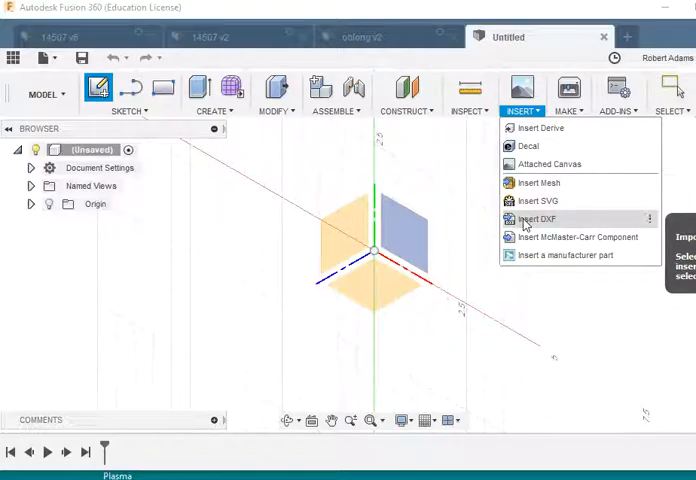
left_click(537, 218)
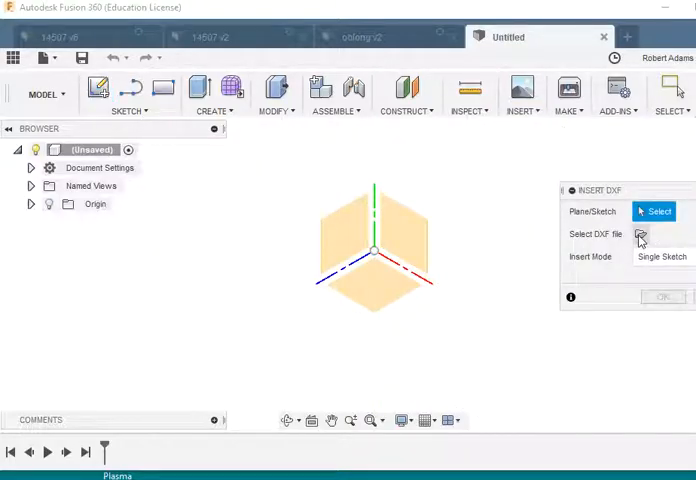
left_click(405, 230)
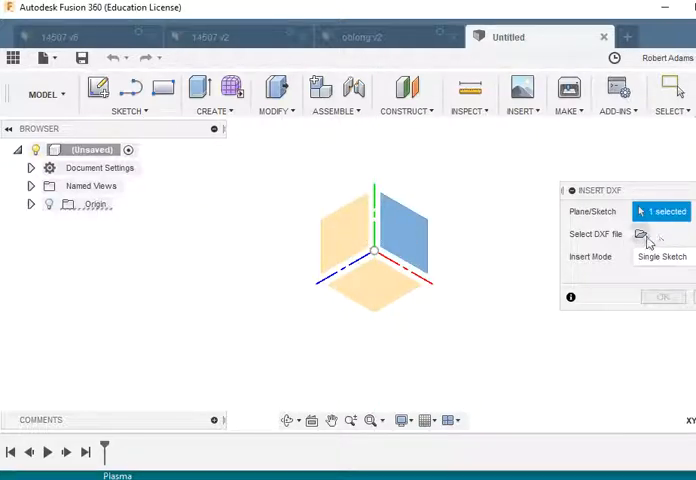
left_click(641, 234)
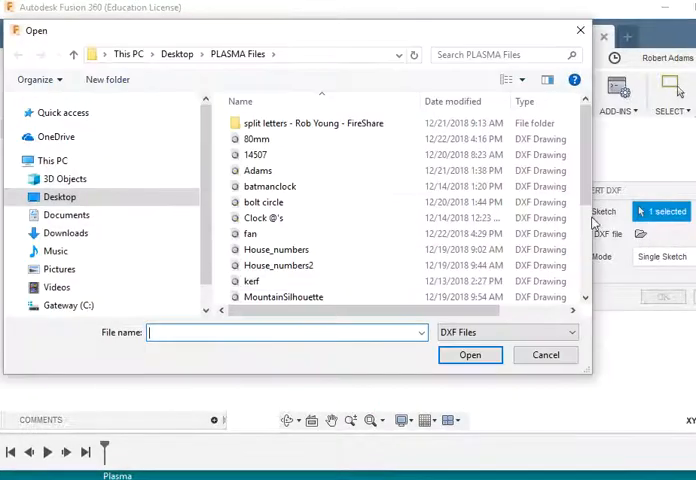
scroll("down", 3)
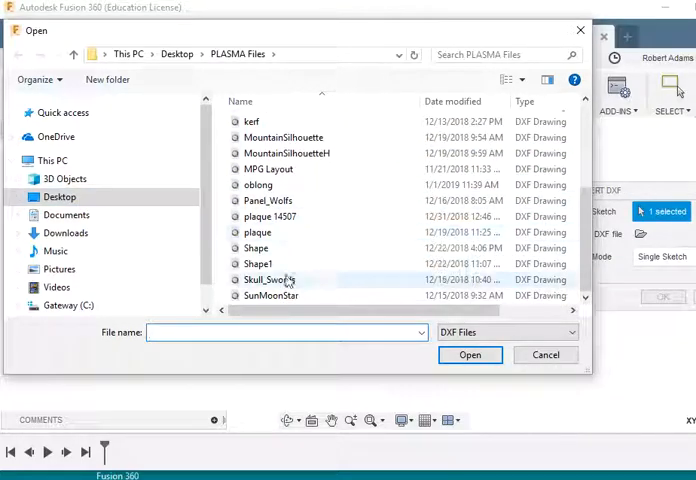
left_click(258, 185)
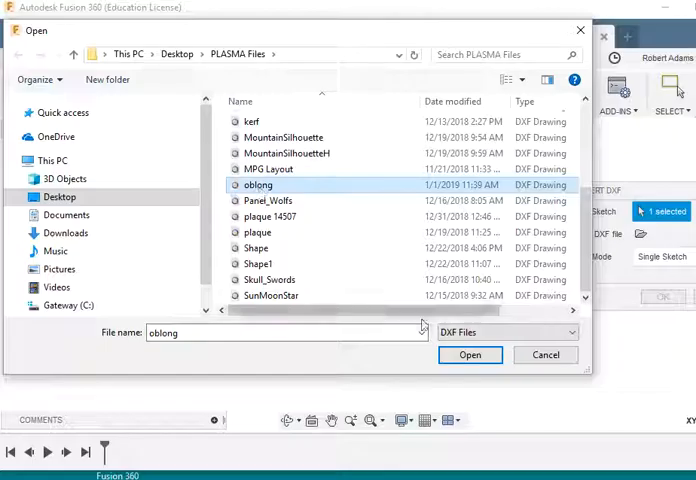
left_click(470, 355)
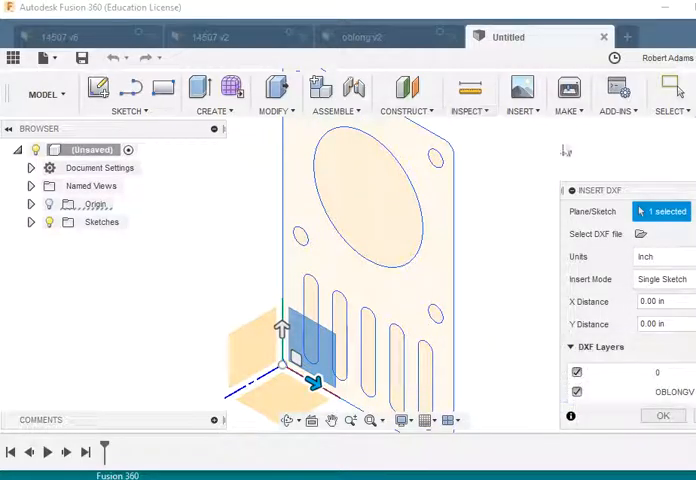
mouse_move(519, 157)
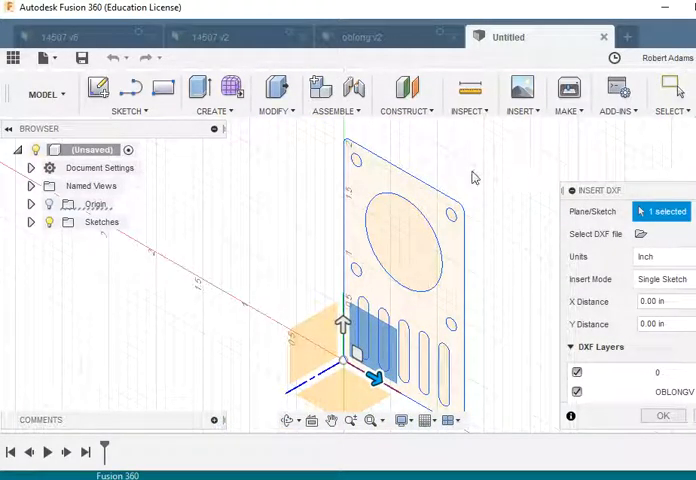
mouse_move(505, 180)
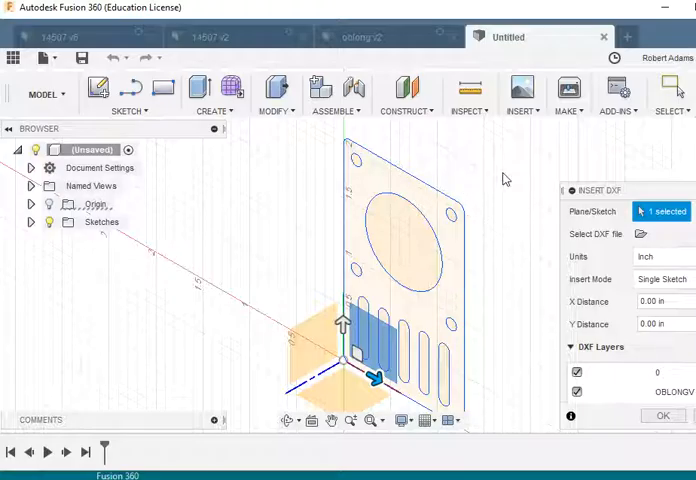
mouse_move(483, 139)
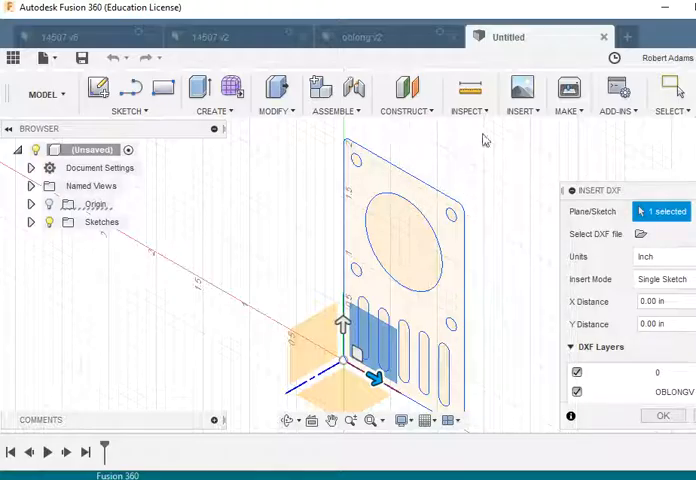
mouse_move(545, 138)
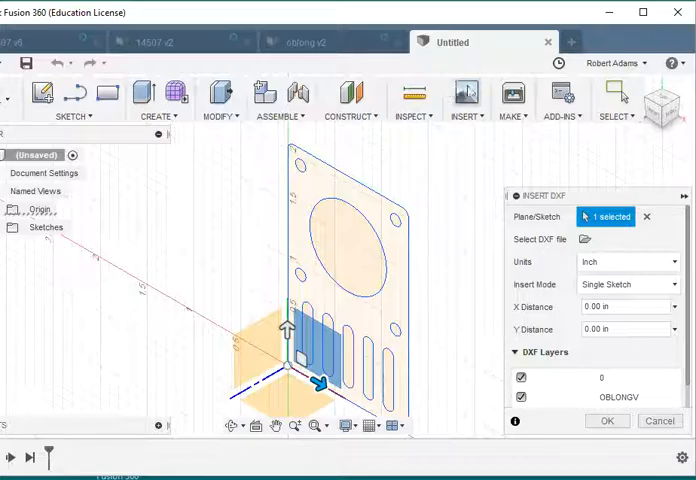
mouse_move(460, 140)
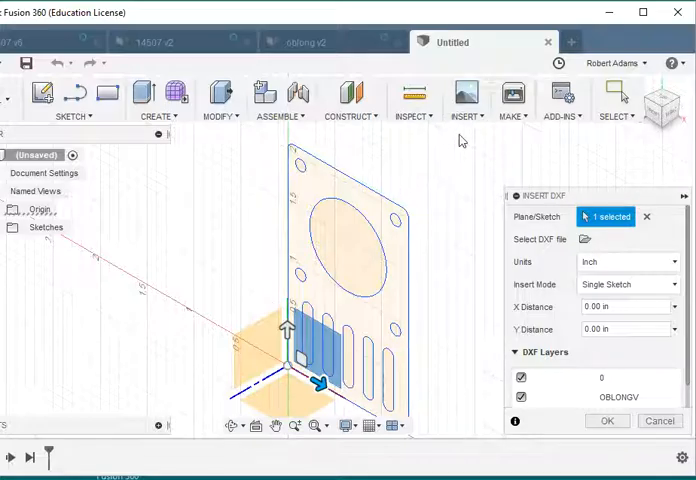
mouse_move(450, 145)
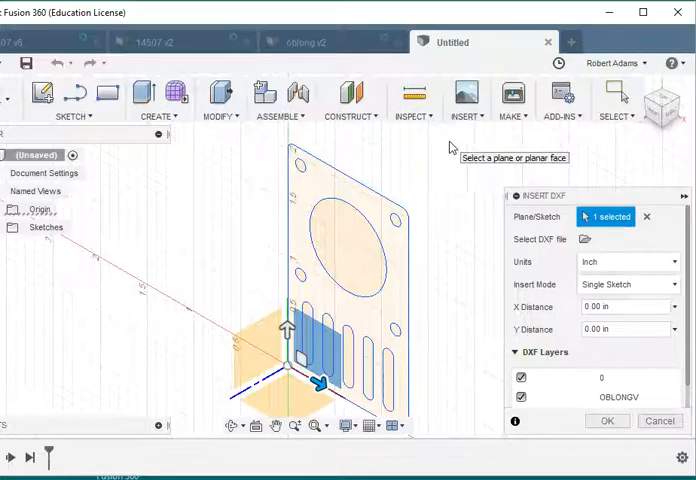
mouse_move(484, 139)
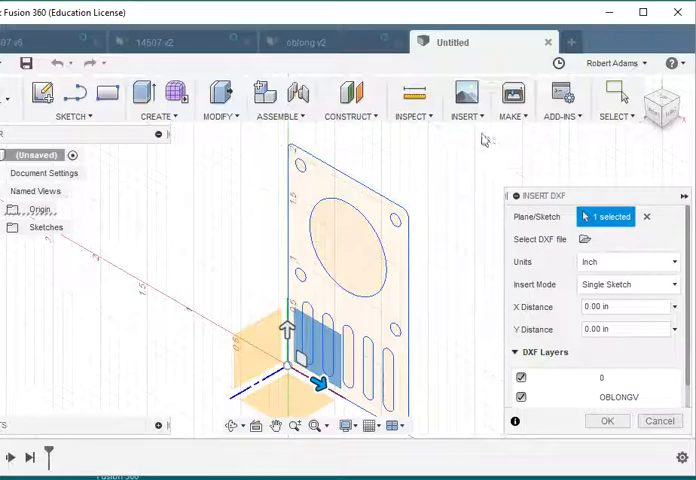
mouse_move(378, 18)
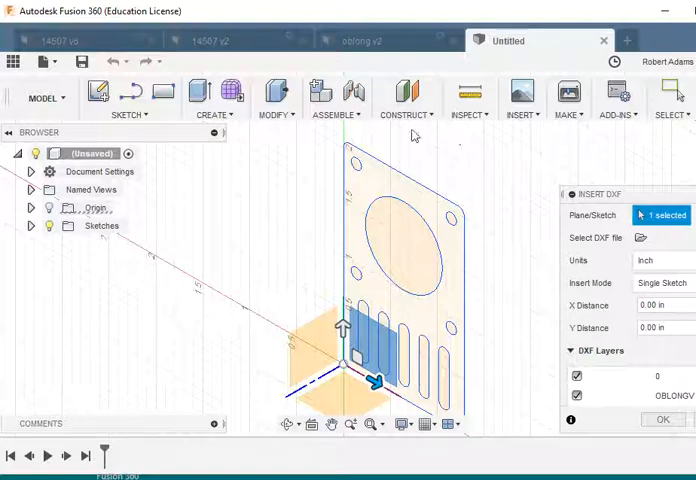
mouse_move(558, 140)
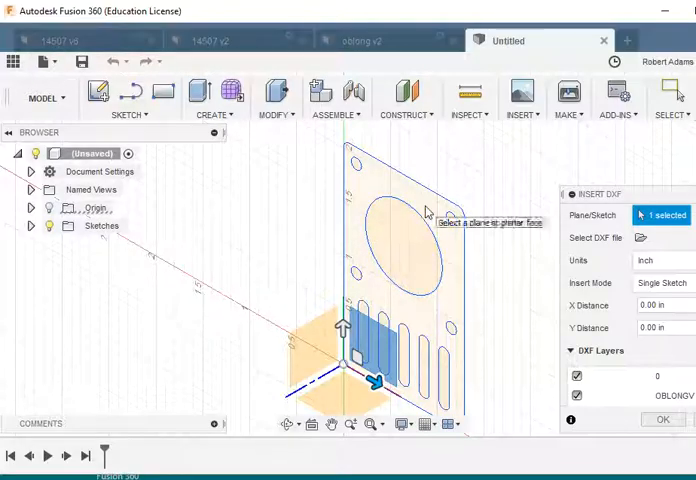
mouse_move(367, 187)
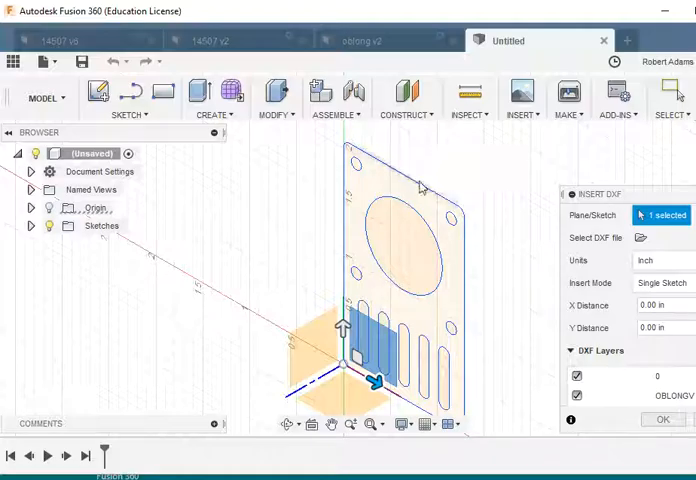
mouse_move(497, 172)
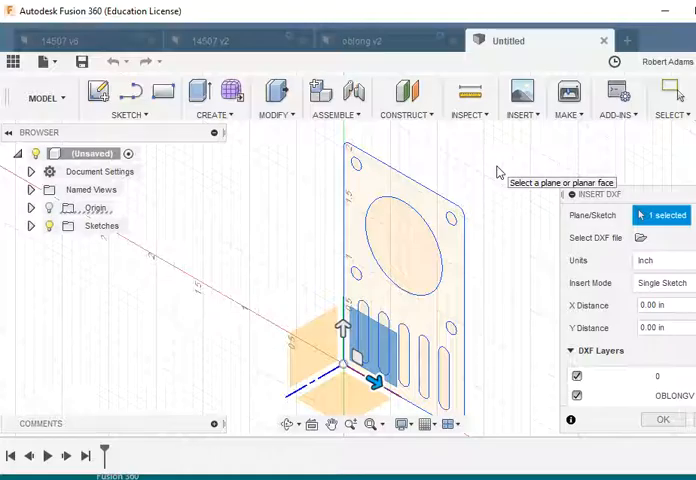
mouse_move(519, 147)
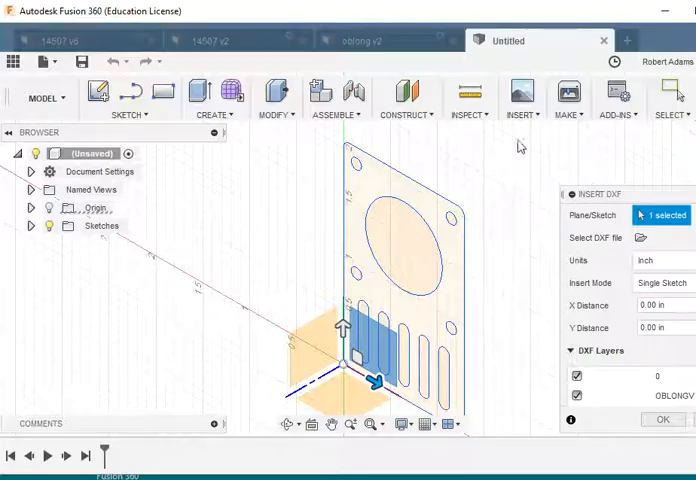